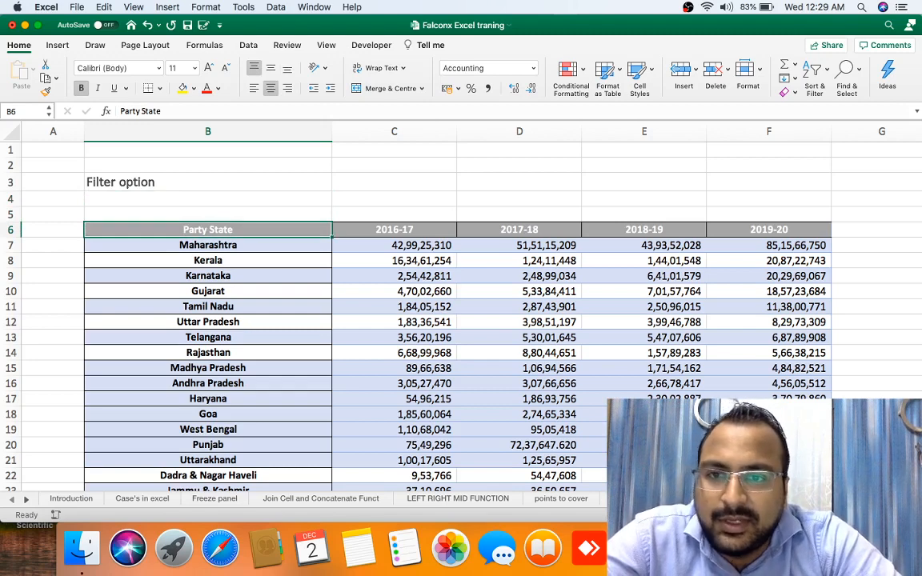
# Step: Select the state data range B6:F34 and start creating a table with headers from it
pyautogui.click(208, 260)
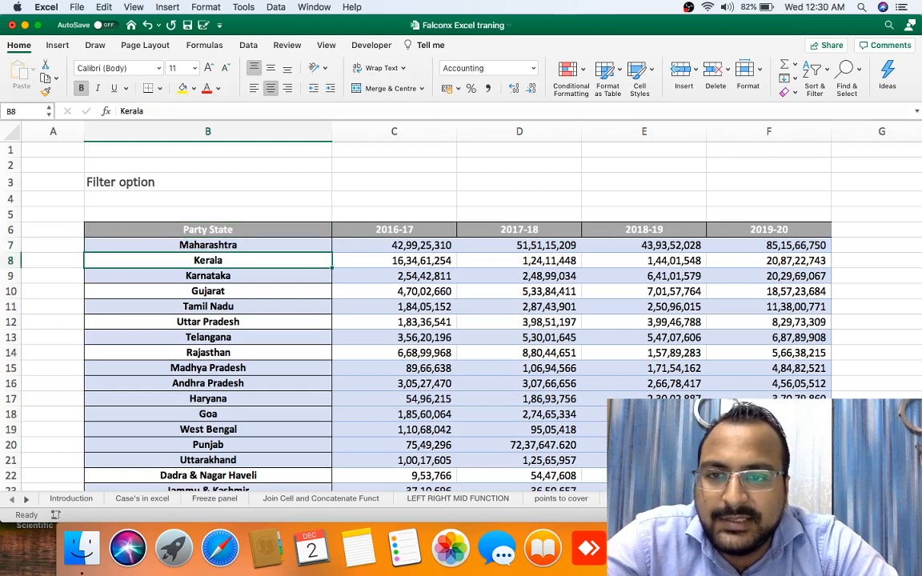
pyautogui.click(208, 245)
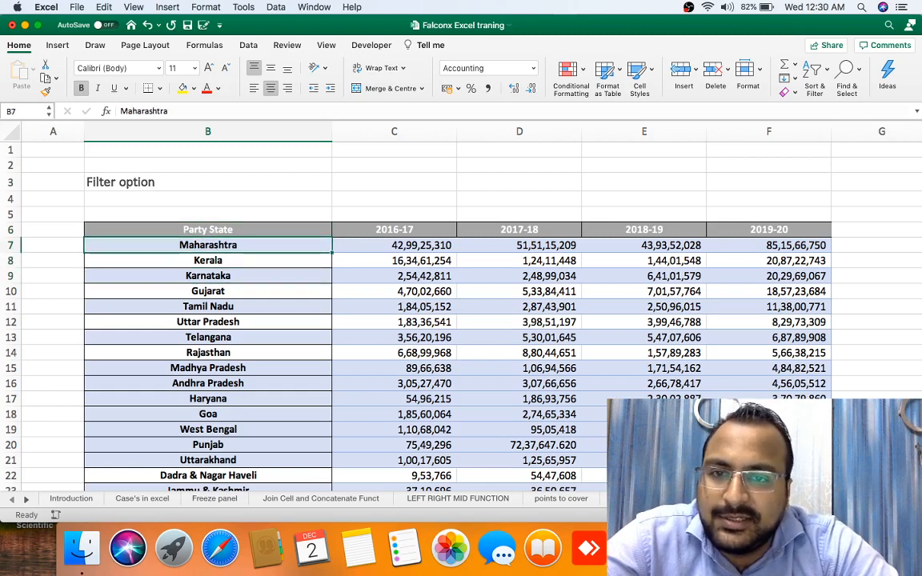
pyautogui.click(208, 230)
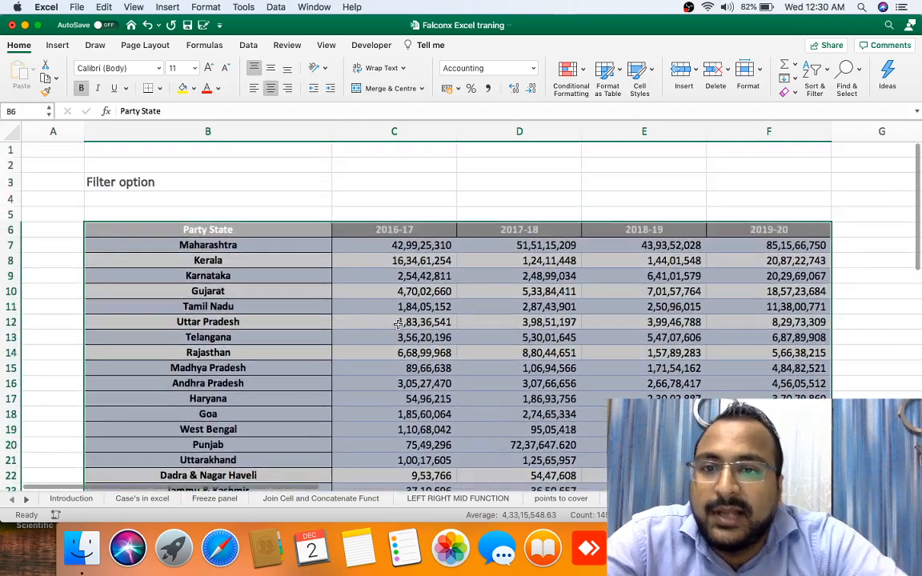
pyautogui.click(57, 45)
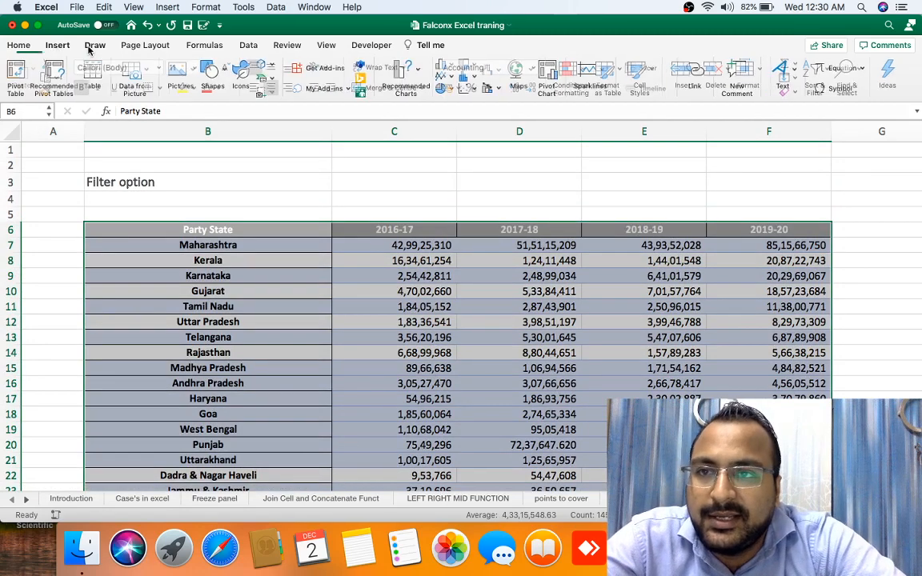
pyautogui.click(94, 77)
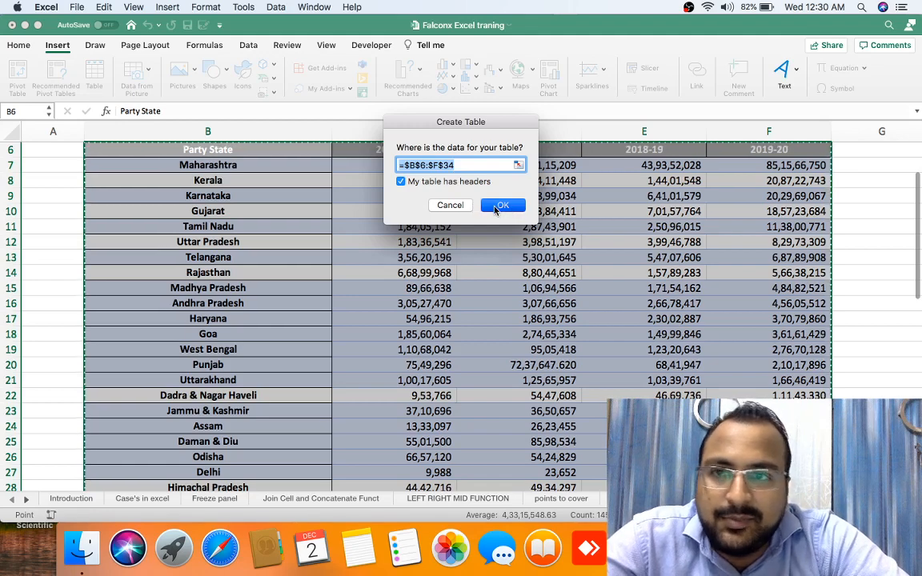
# Step: Confirm the table so B6:F34 becomes a formatted table with header filter buttons
pyautogui.click(503, 205)
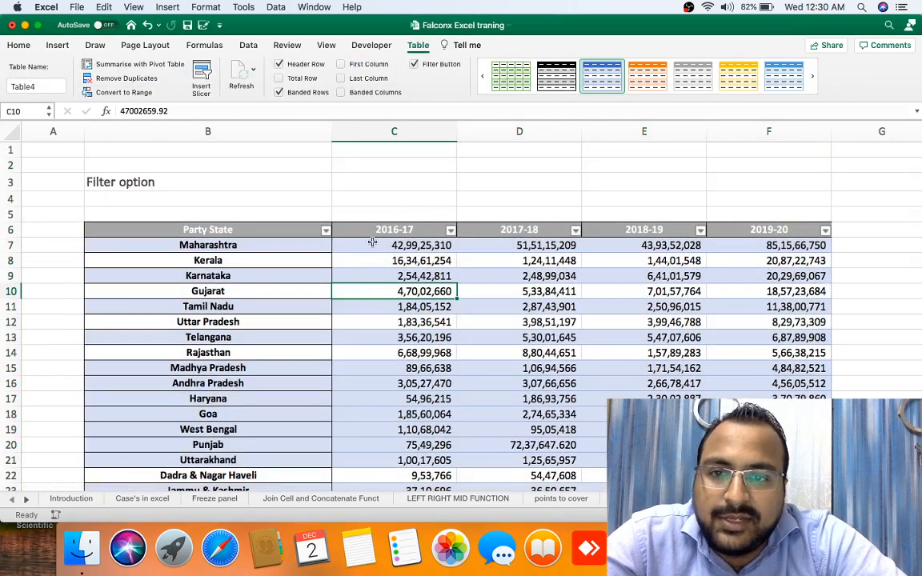
pyautogui.click(518, 259)
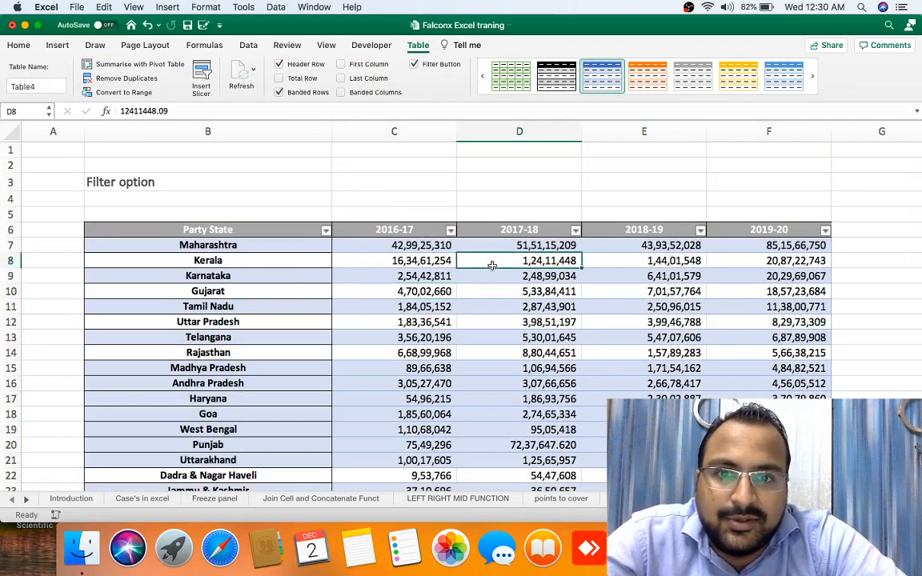
pyautogui.click(19, 45)
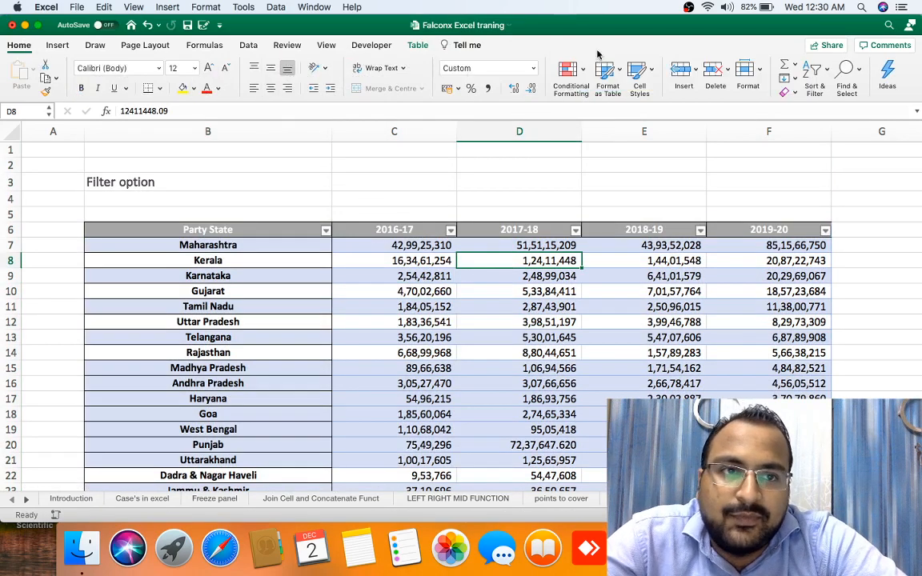
pyautogui.moveTo(814, 72)
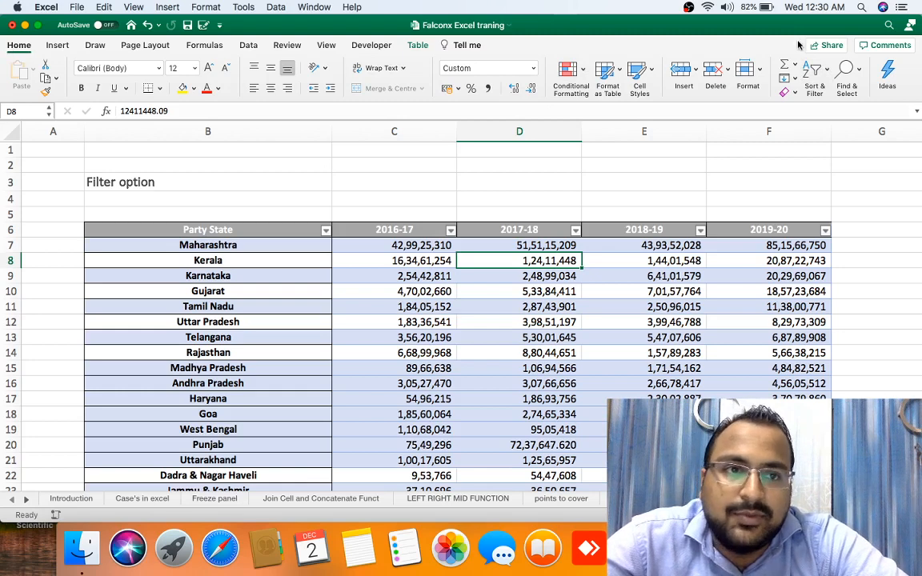
# Step: Sort the table by 2017-18 largest to smallest, putting Maharashtra then Rajasthan on top
pyautogui.click(812, 72)
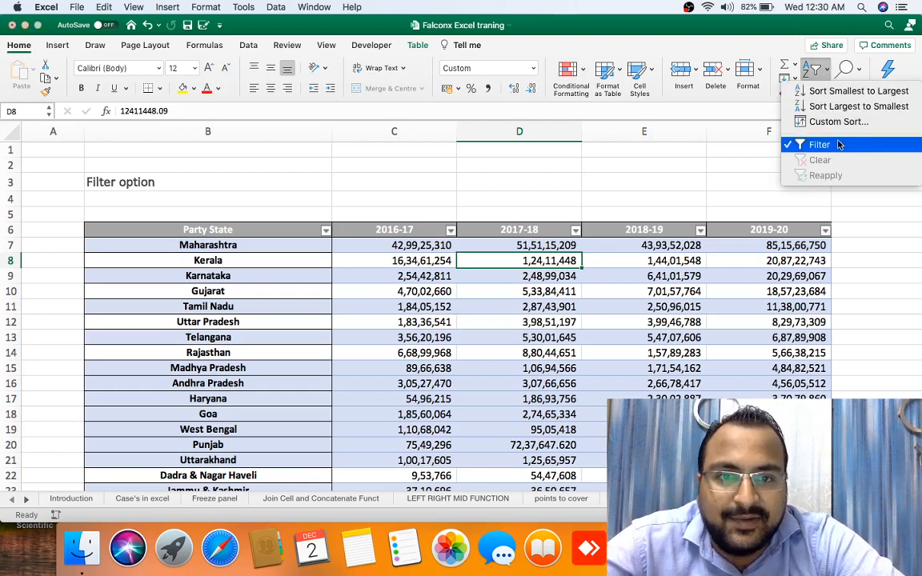
pyautogui.moveTo(858, 106)
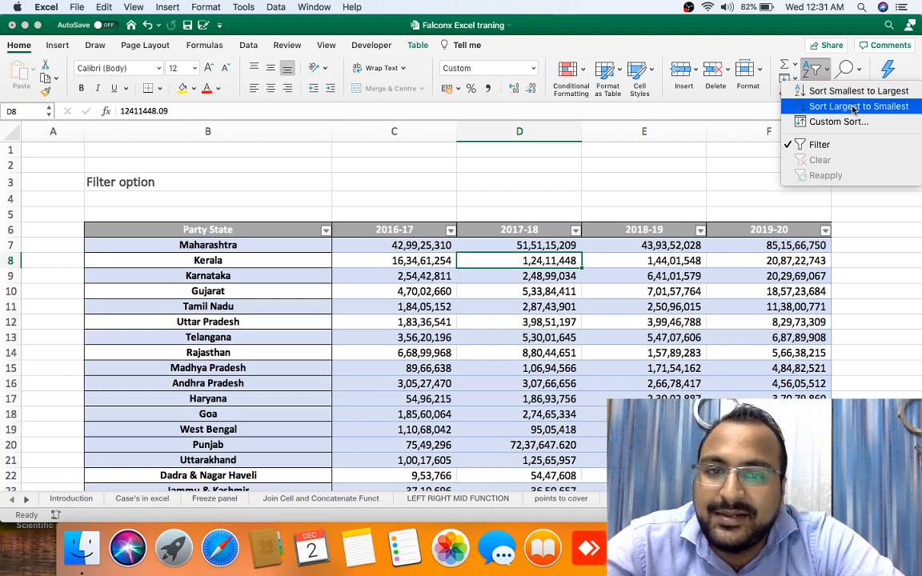
pyautogui.click(858, 106)
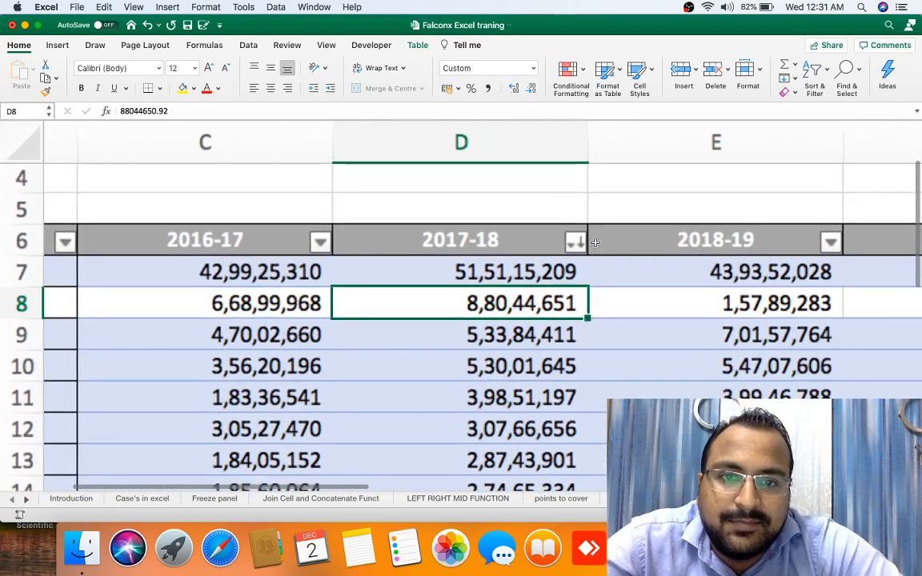
pyautogui.hscroll(-3)
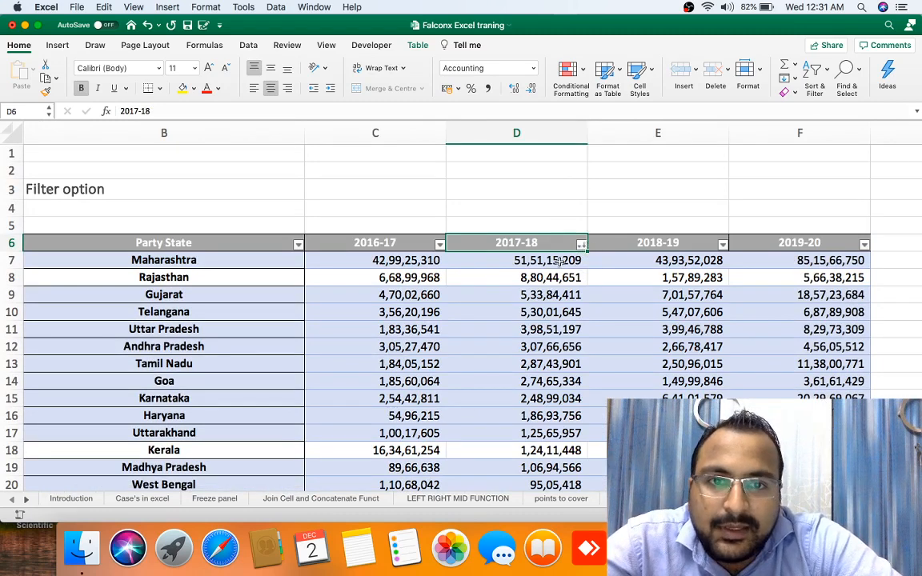
# Step: Sort the table by 2017-18 smallest to largest, putting Delhi then Puducherry on top
pyautogui.click(810, 71)
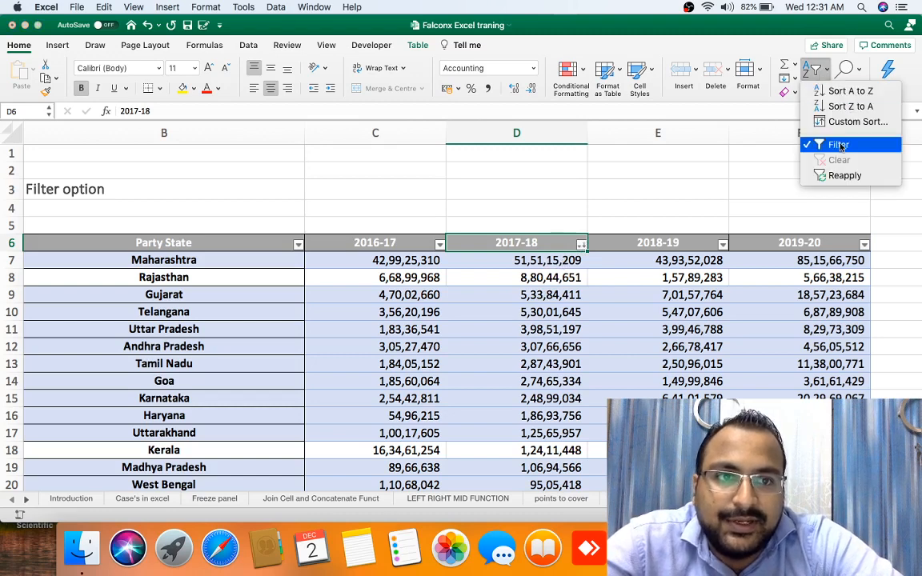
pyautogui.click(839, 144)
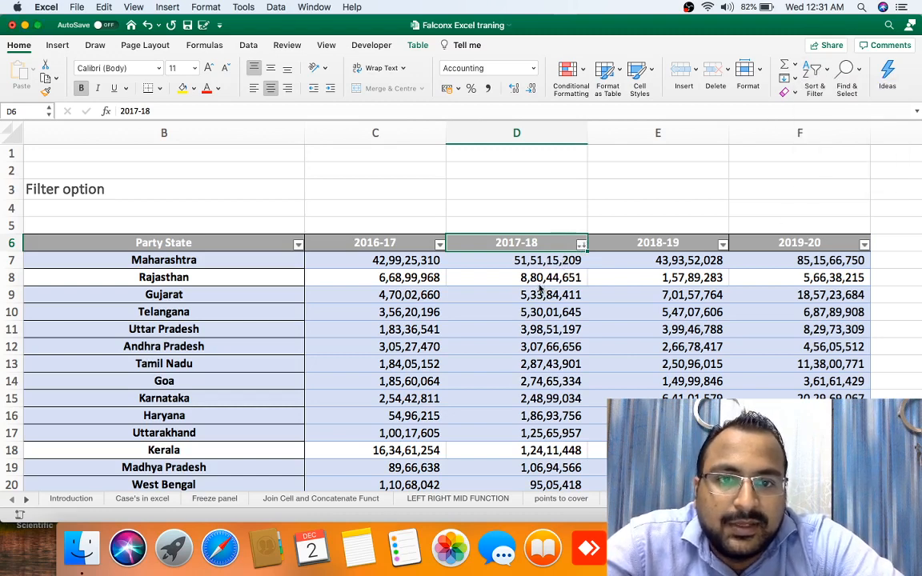
pyautogui.click(813, 72)
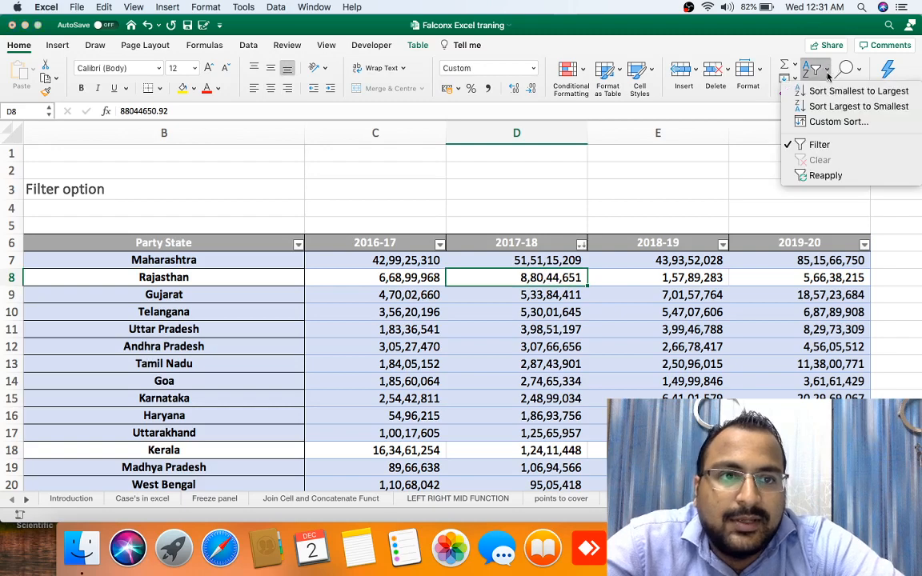
pyautogui.click(858, 89)
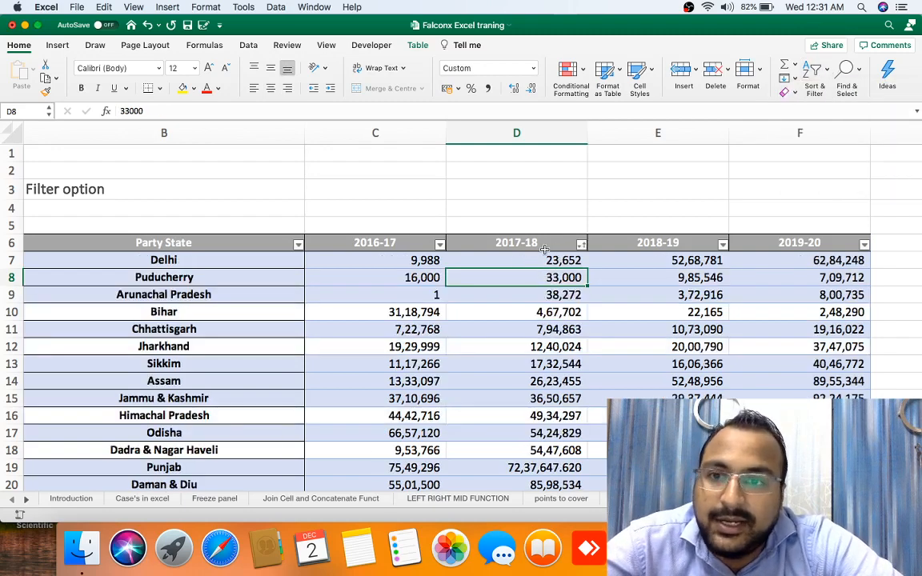
pyautogui.moveTo(218, 264)
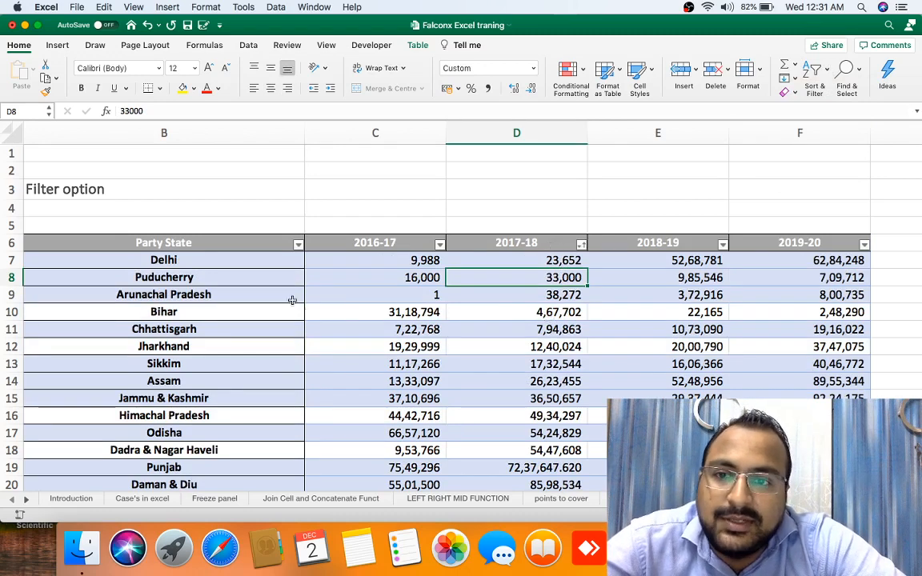
pyautogui.click(163, 277)
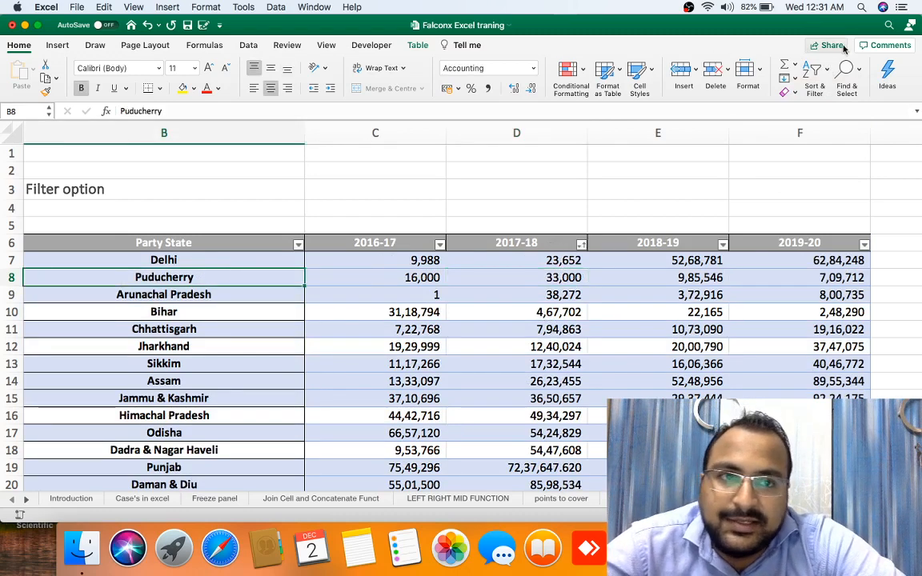
pyautogui.click(811, 72)
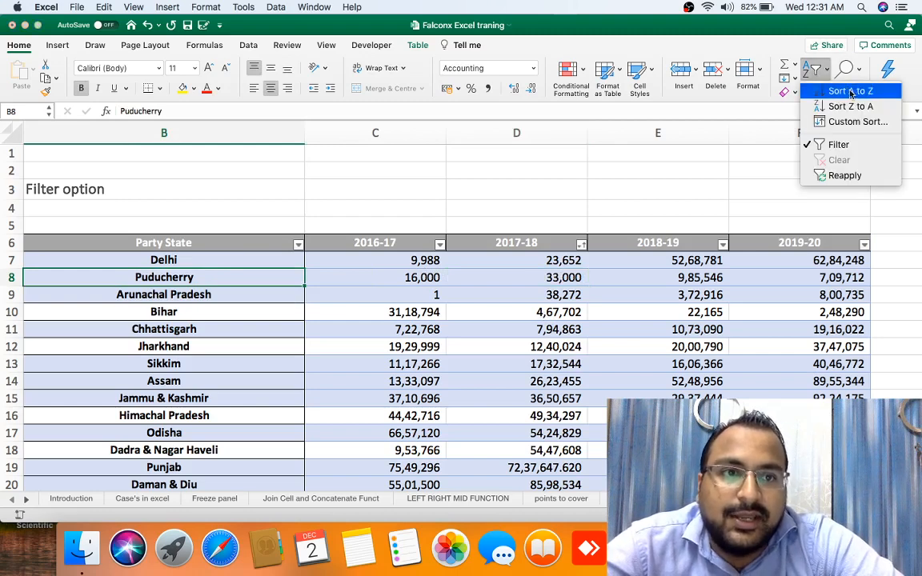
pyautogui.moveTo(850, 105)
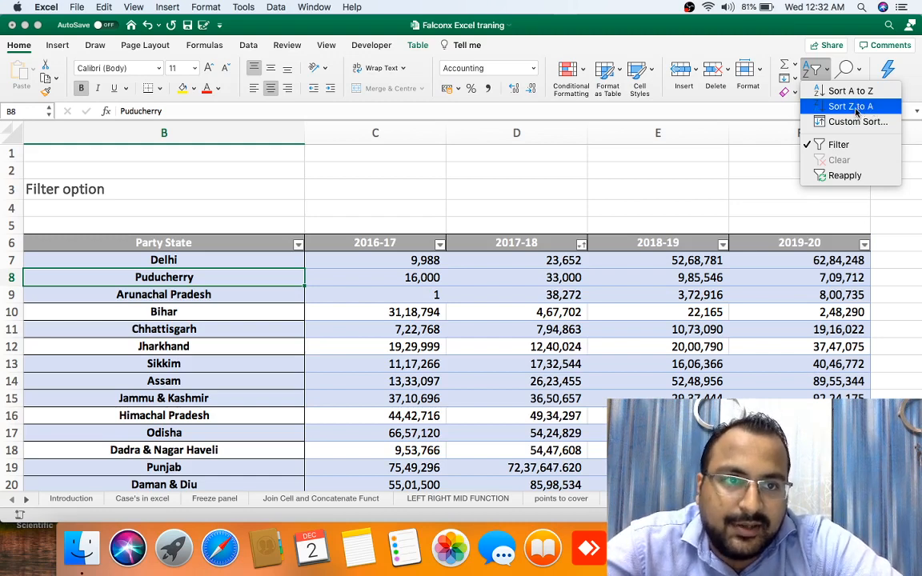
pyautogui.moveTo(858, 122)
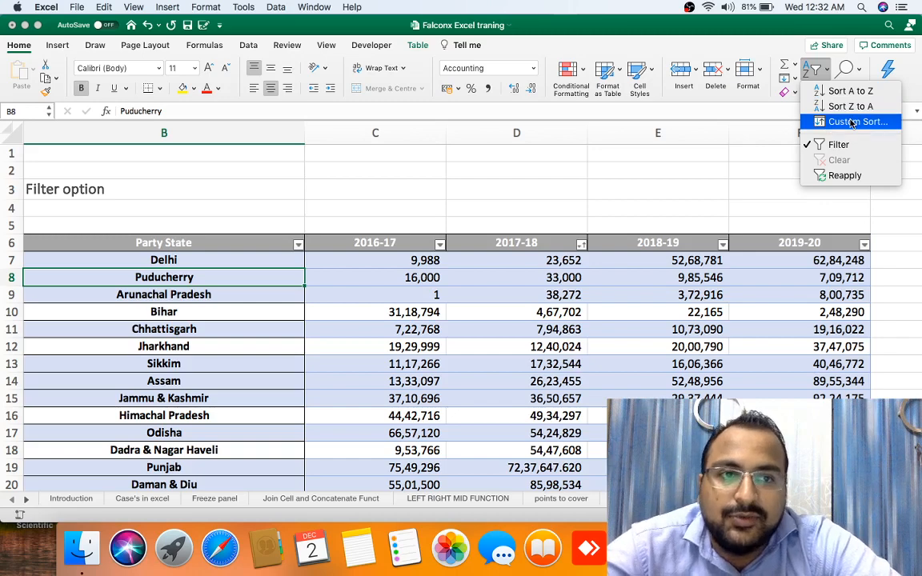
# Step: Apply a two-level sort: Party State A to Z, then 2019-20 largest to smallest
pyautogui.click(857, 122)
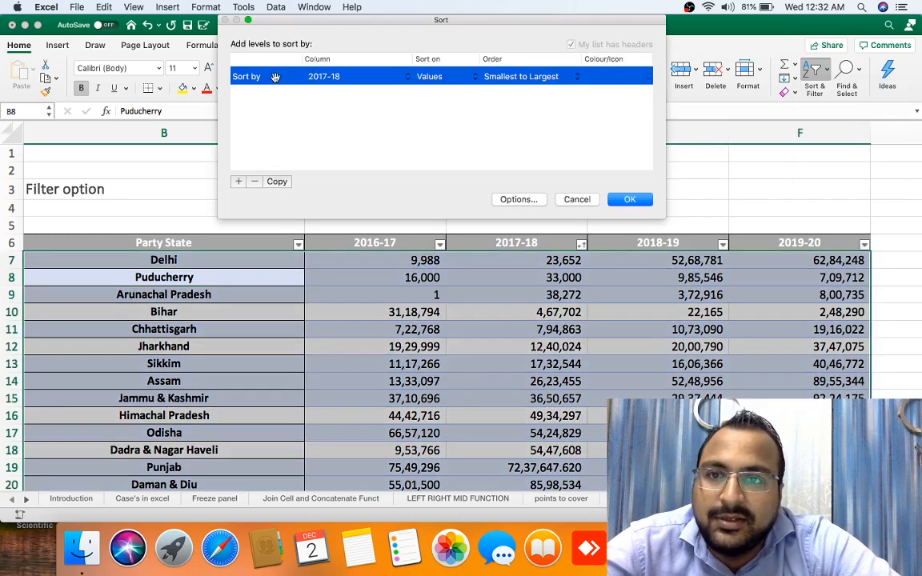
pyautogui.click(324, 77)
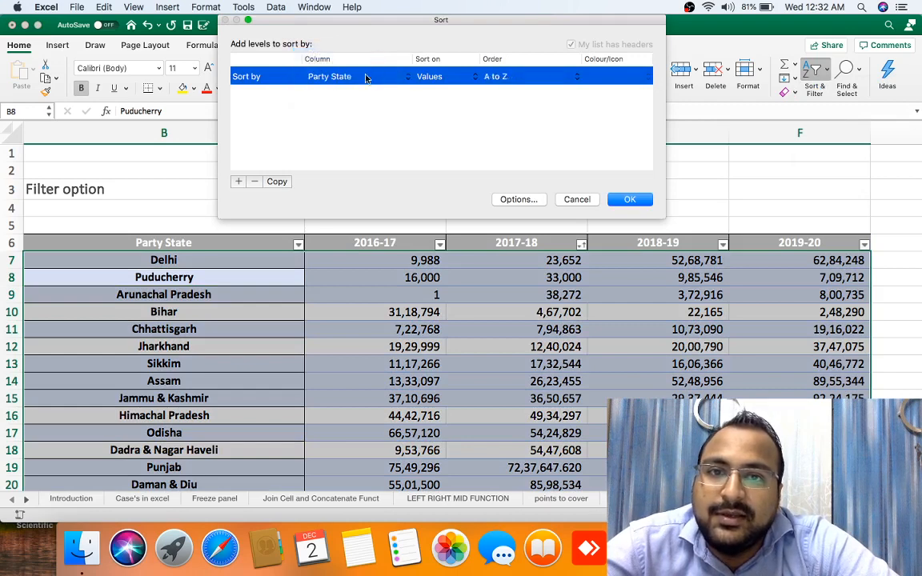
pyautogui.moveTo(519, 83)
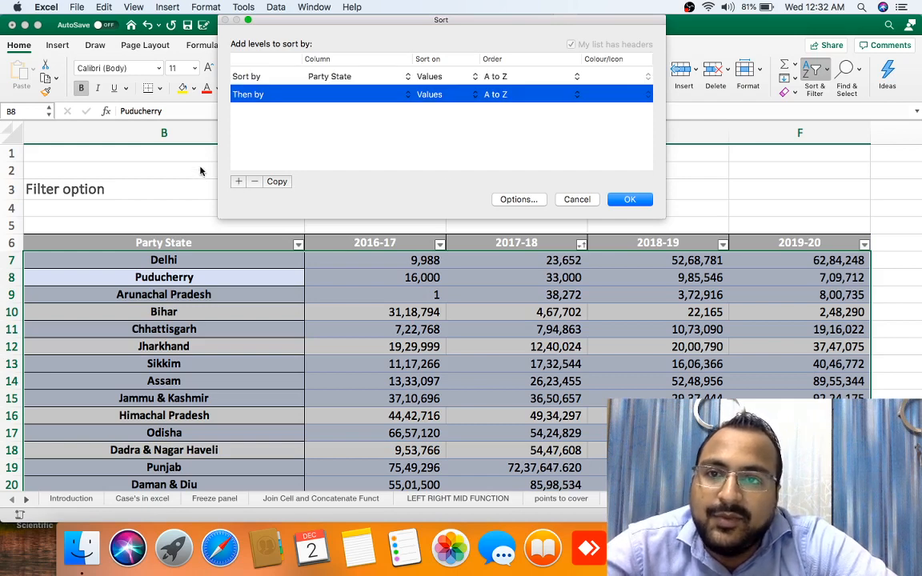
pyautogui.click(409, 93)
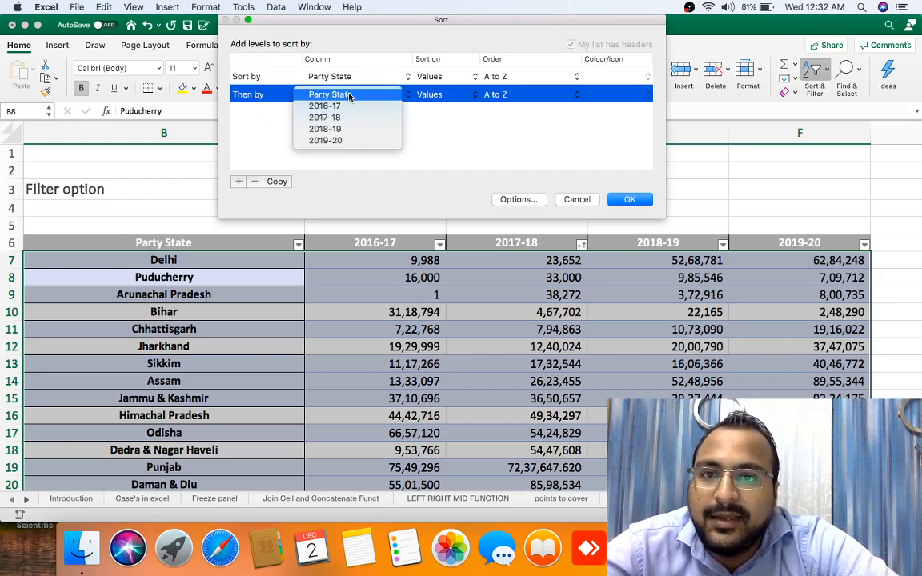
pyautogui.click(325, 141)
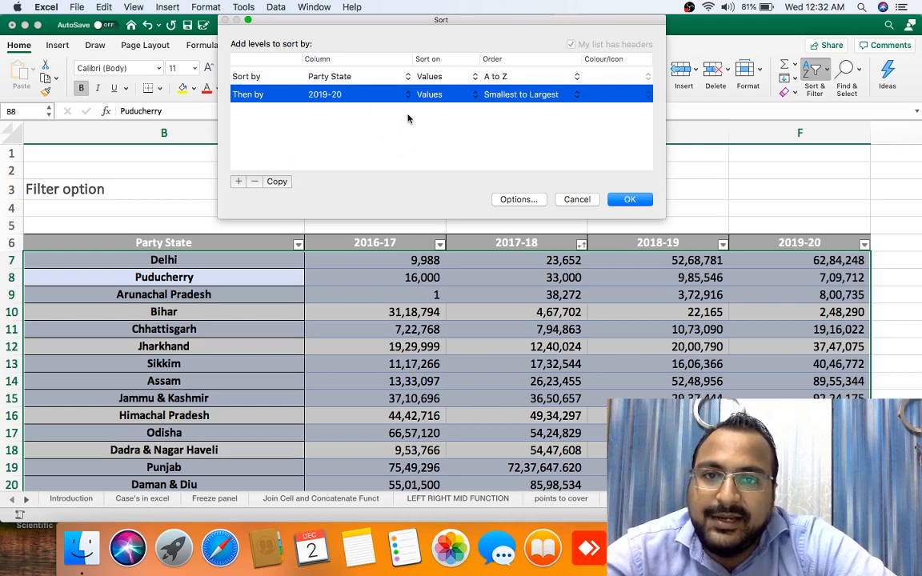
pyautogui.click(529, 94)
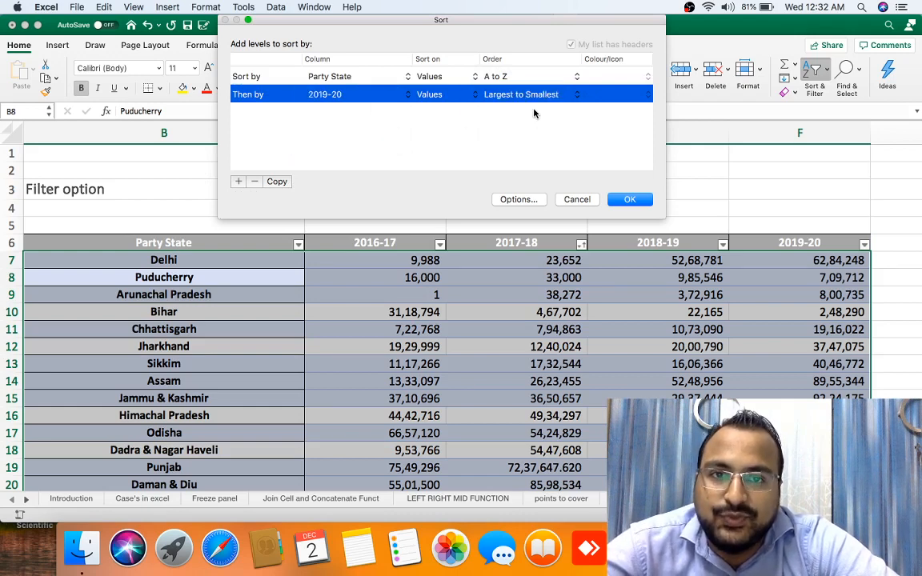
pyautogui.click(237, 183)
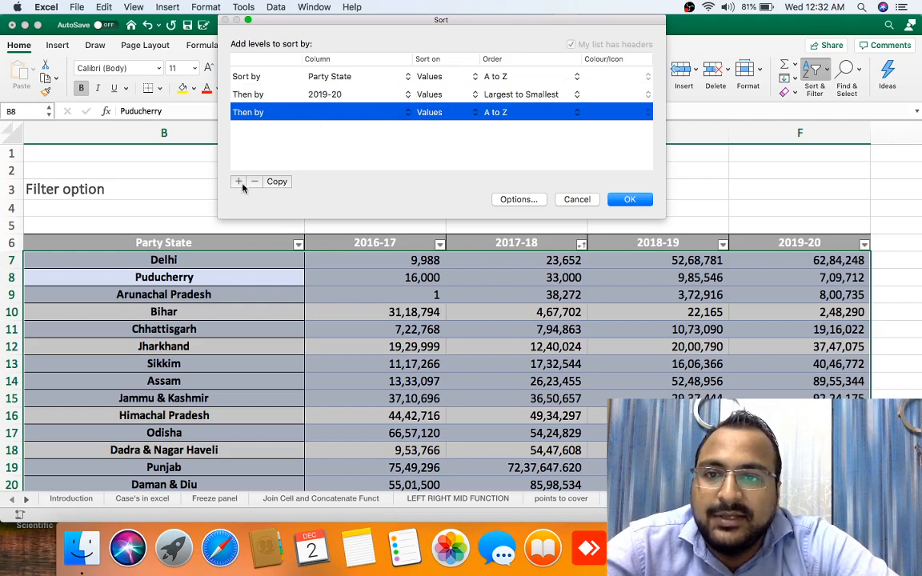
pyautogui.click(255, 182)
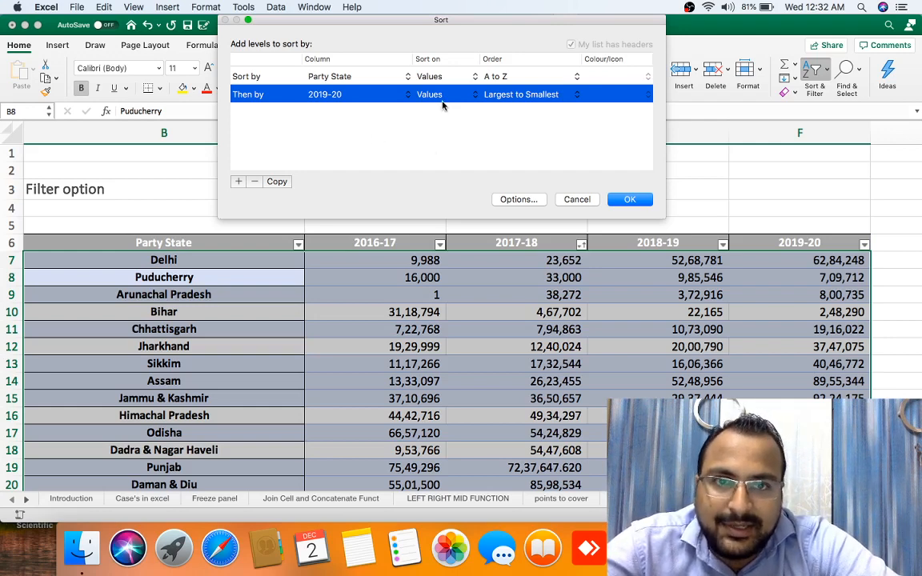
pyautogui.click(631, 198)
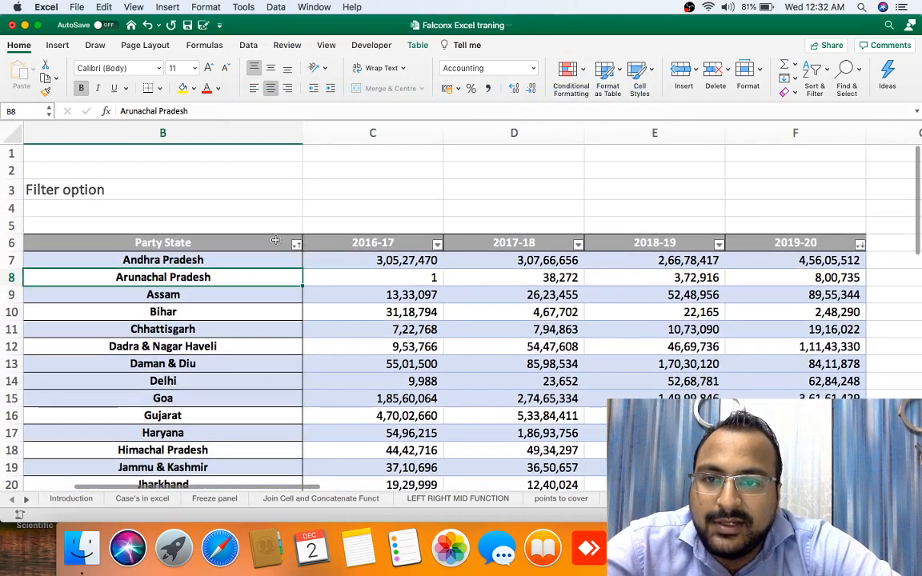
pyautogui.click(163, 243)
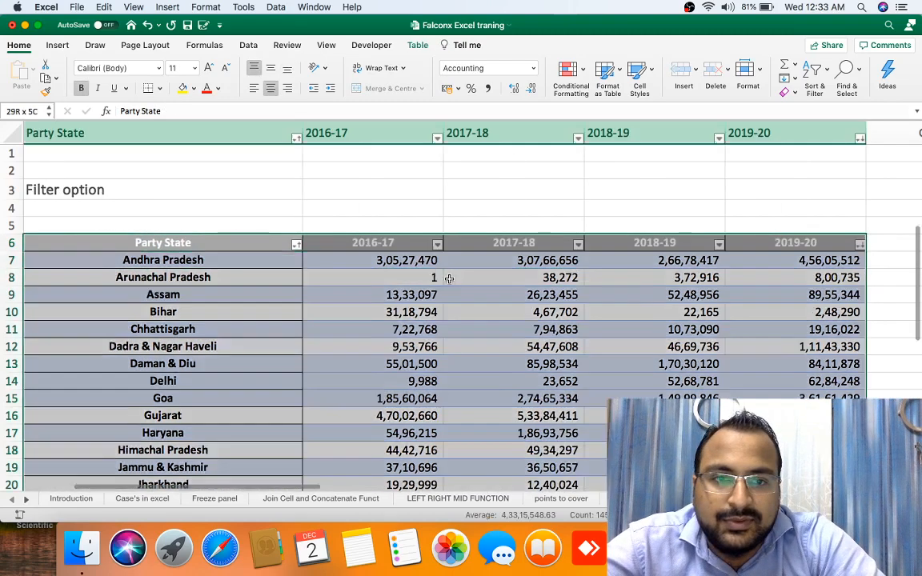
pyautogui.scroll(-3)
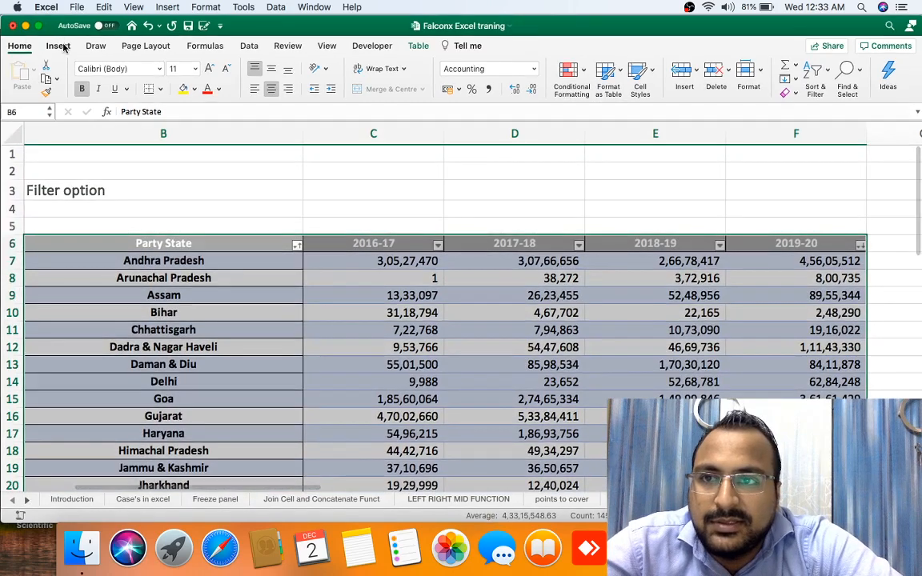
# Step: Start a PivotTable from Table4 placed on the existing worksheet at H14
pyautogui.click(57, 45)
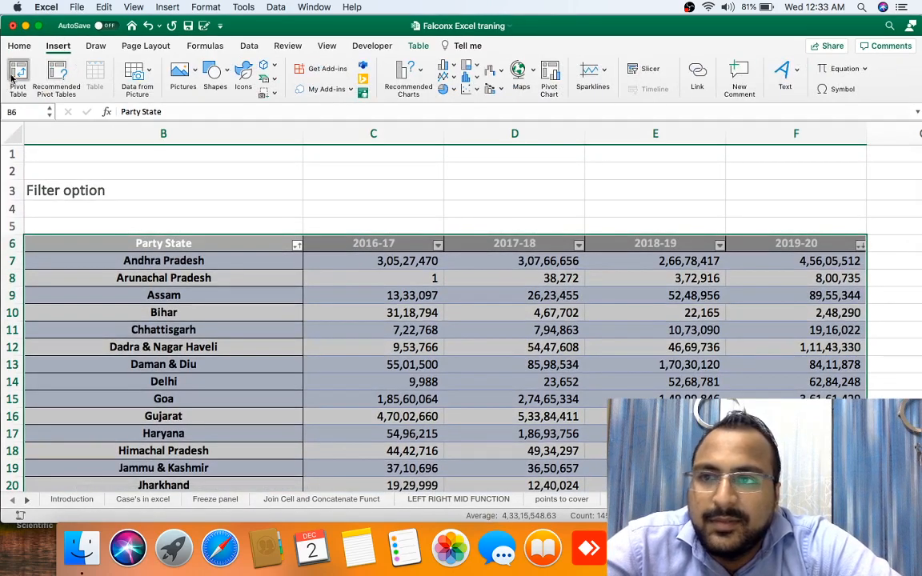
pyautogui.click(18, 77)
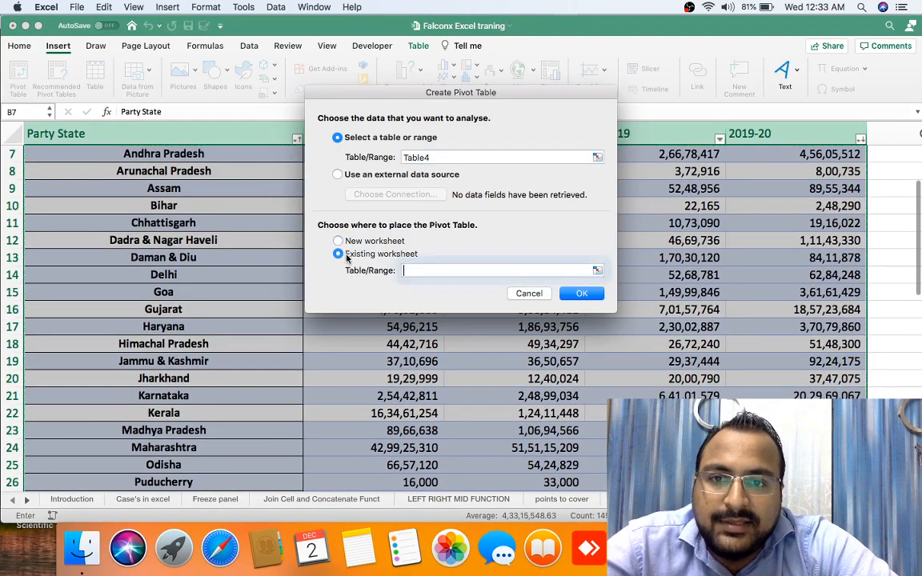
pyautogui.click(896, 288)
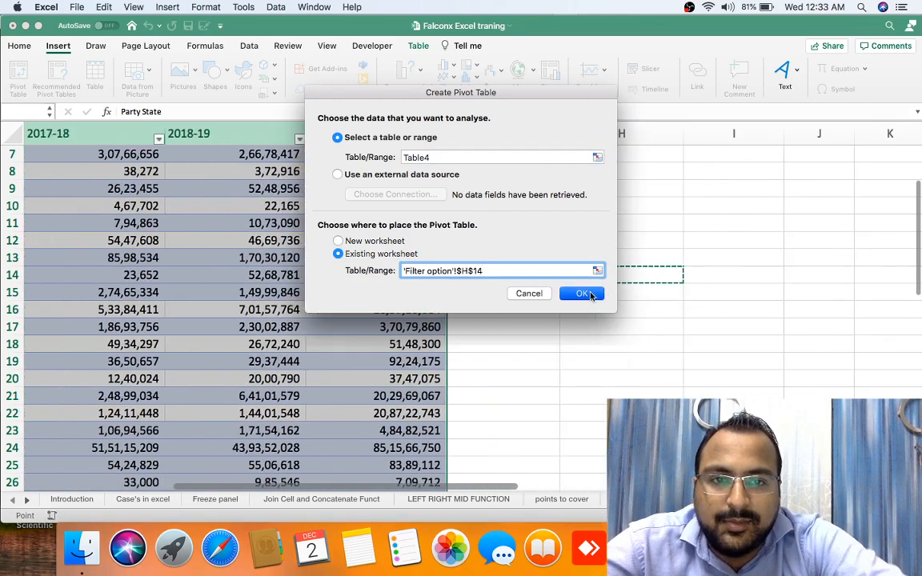
# Step: Create the PivotTable at H14 with Party State rows and Sum of 2016-17 and 2017-18
pyautogui.click(583, 293)
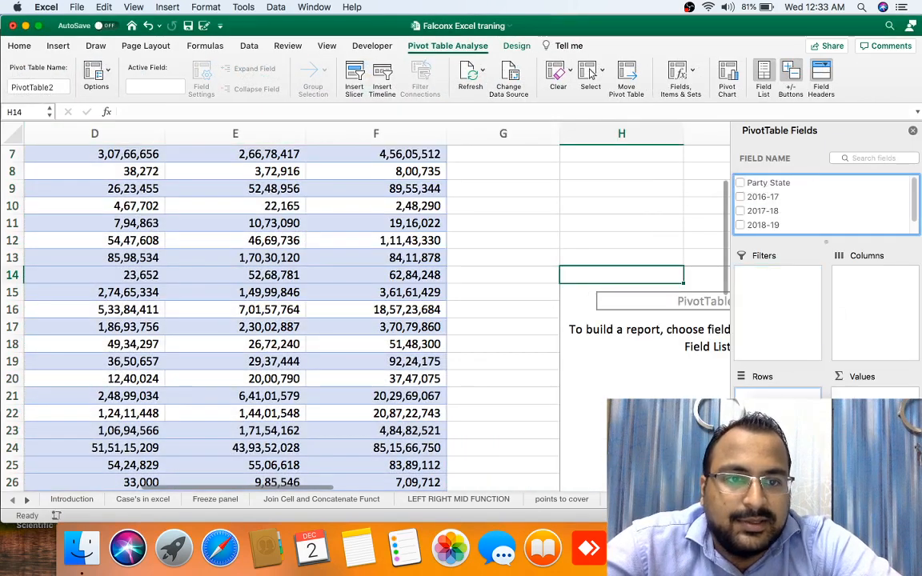
pyautogui.click(740, 182)
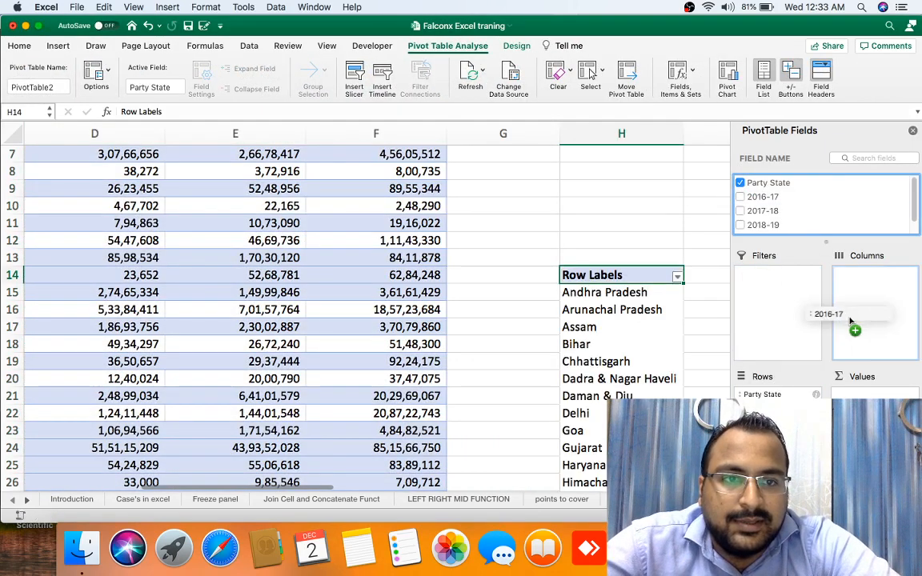
pyautogui.click(740, 195)
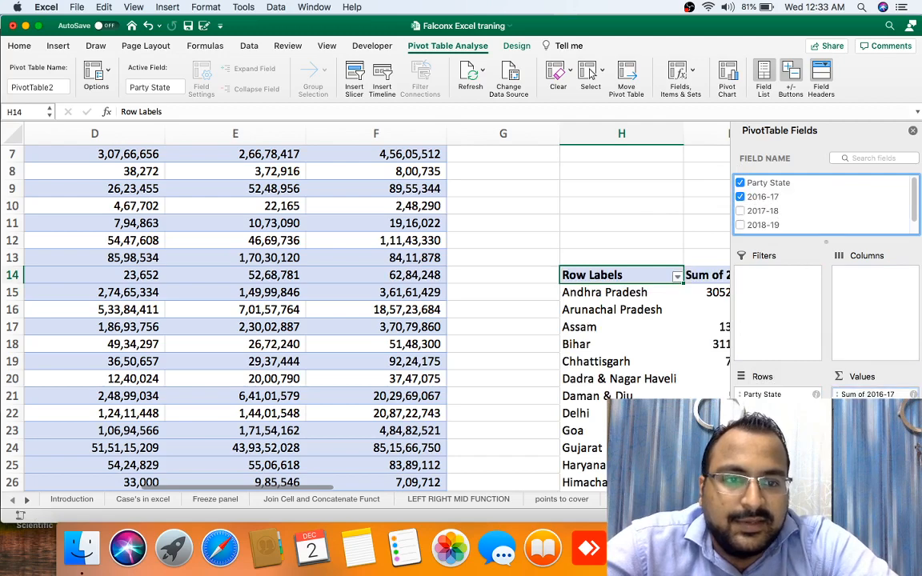
pyautogui.click(740, 211)
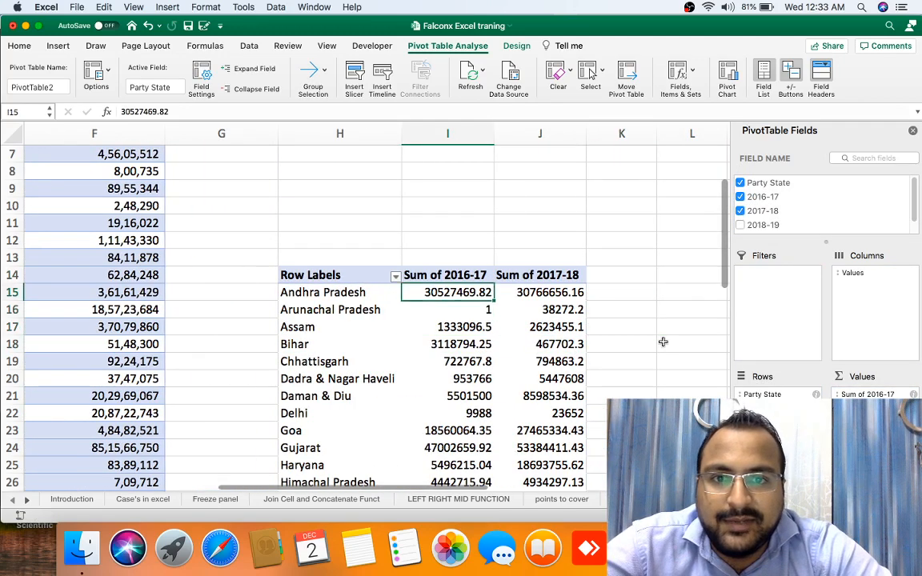
pyautogui.scroll(-3)
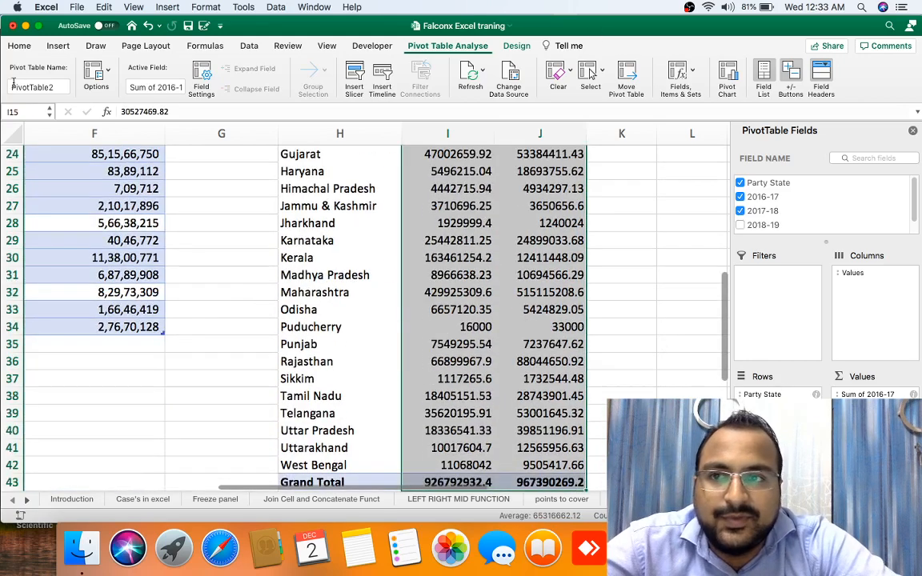
pyautogui.click(19, 45)
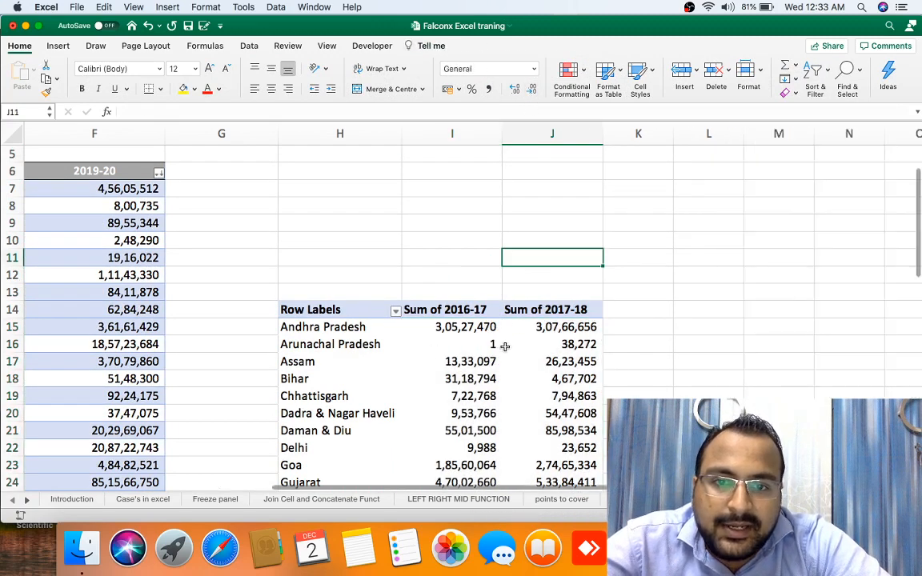
# Step: Select a PivotTable sum value to format with comma grouping and no decimals
pyautogui.click(551, 309)
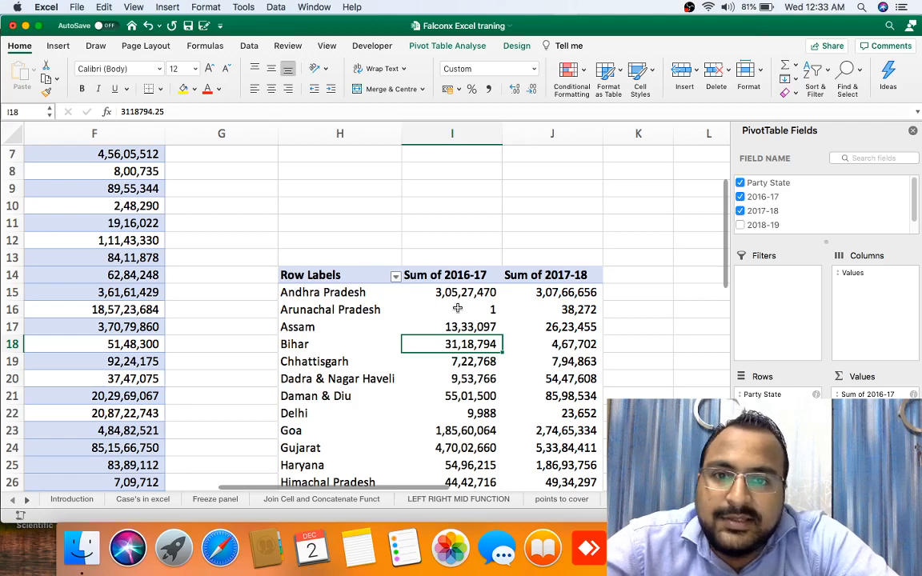
pyautogui.moveTo(152, 320)
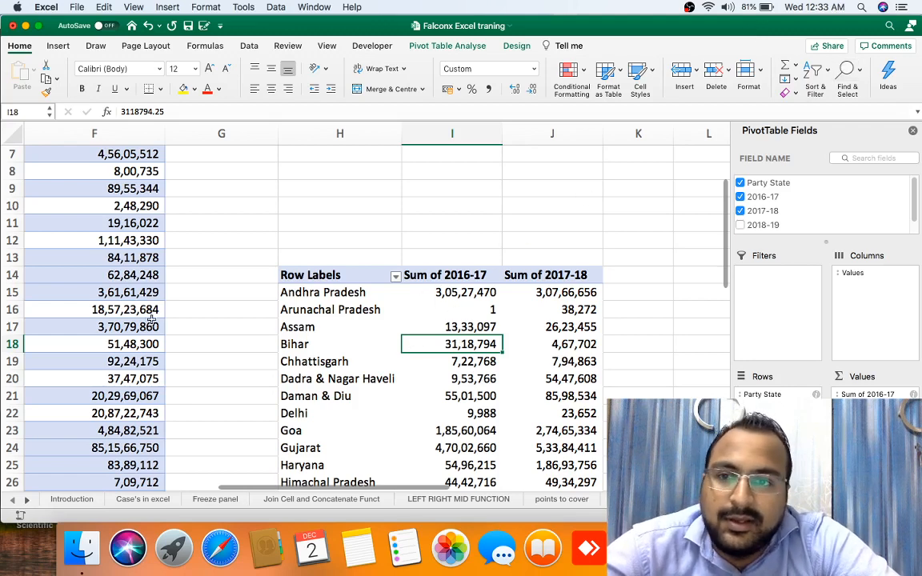
# Step: Sort the PivotTable states largest to smallest by sum, then pick a 2017-18 sum to sort by
pyautogui.click(812, 72)
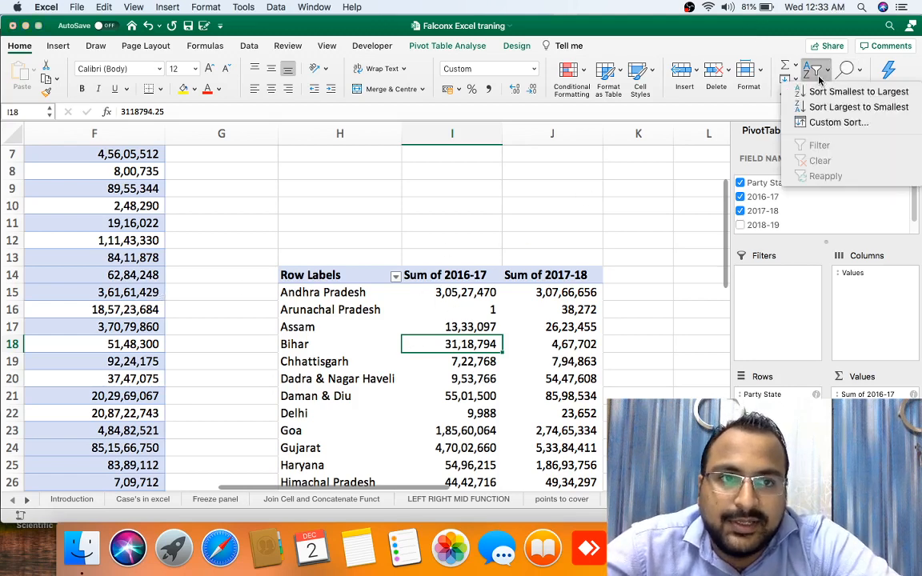
pyautogui.moveTo(839, 121)
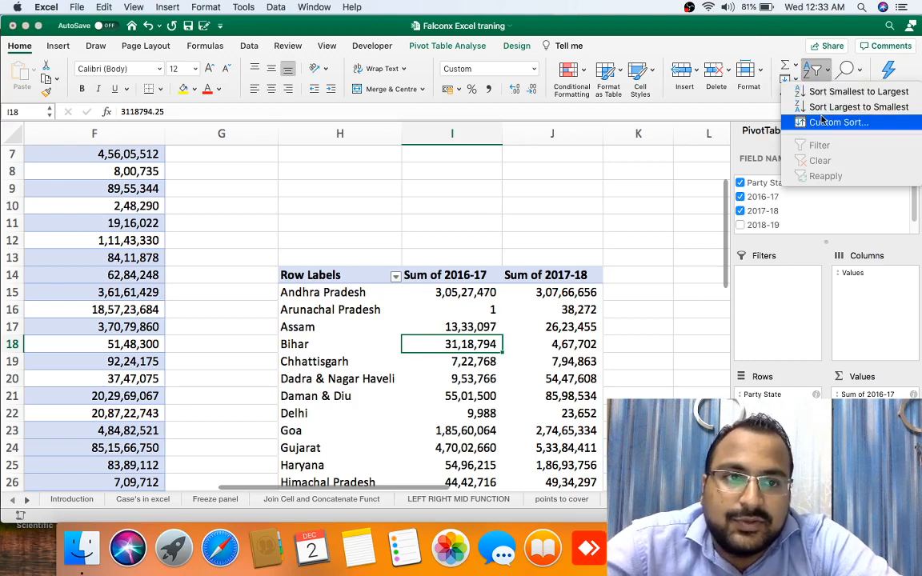
pyautogui.click(859, 106)
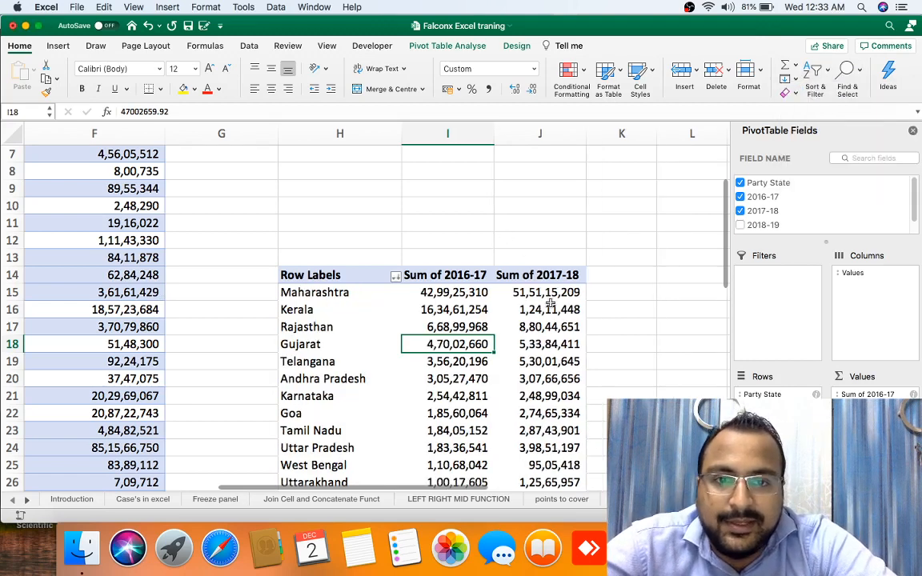
pyautogui.click(811, 72)
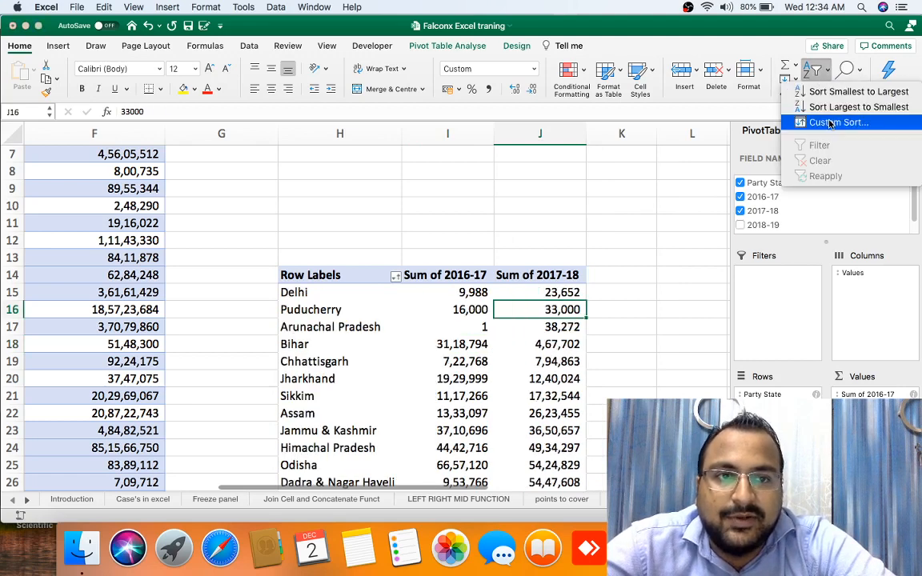
# Step: Custom-sort the PivotTable descending by 2017-18 sums and bring up the Row Labels options
pyautogui.click(839, 122)
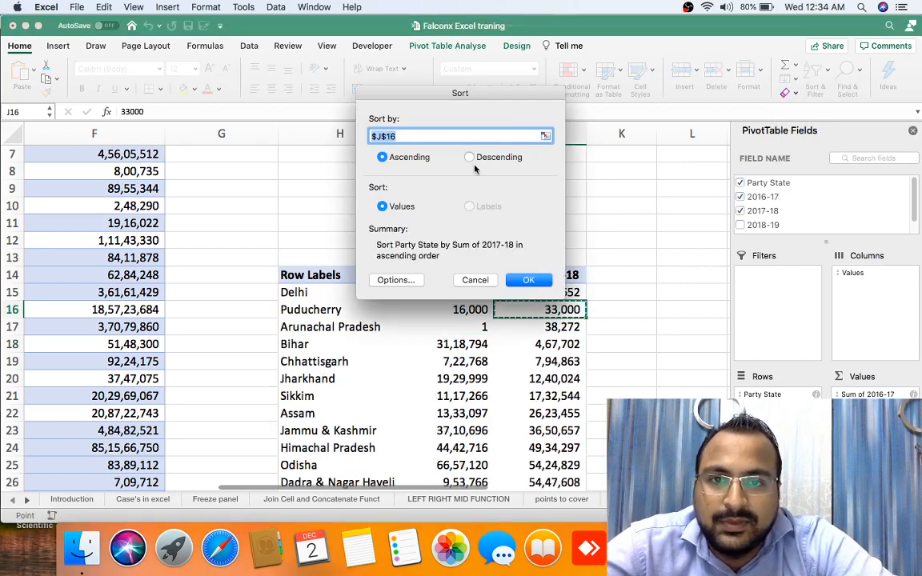
pyautogui.click(469, 157)
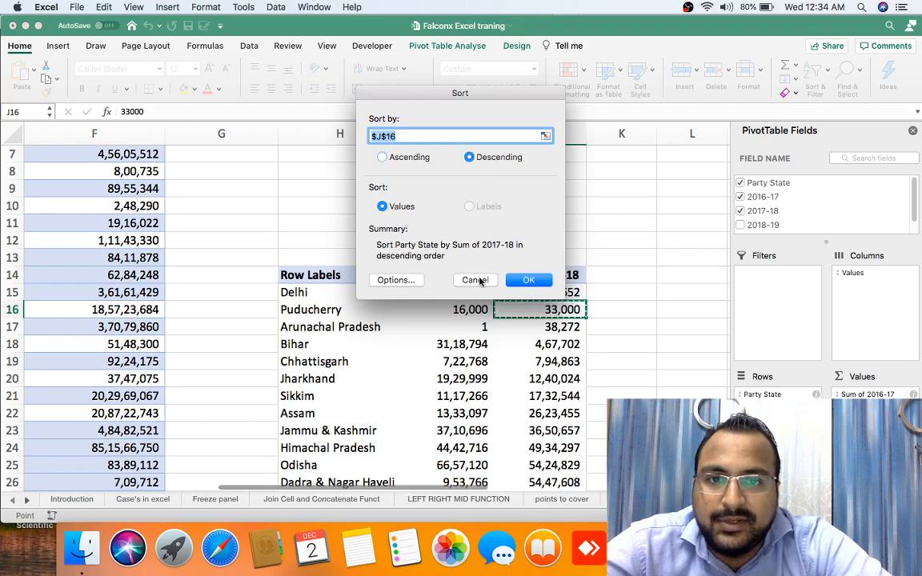
pyautogui.click(528, 280)
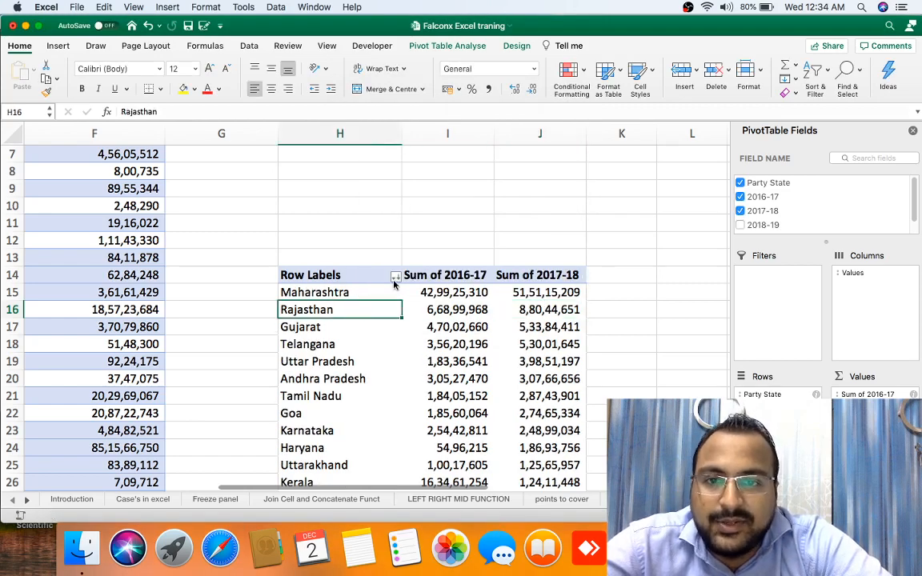
pyautogui.click(396, 275)
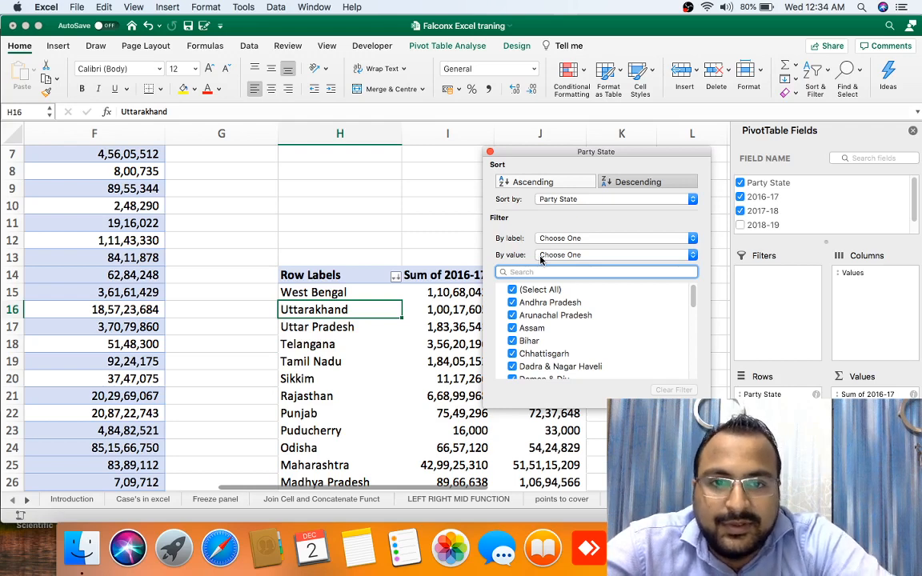
# Step: Filter Party State labels with a Contains condition matching the text 'benga'
pyautogui.click(612, 254)
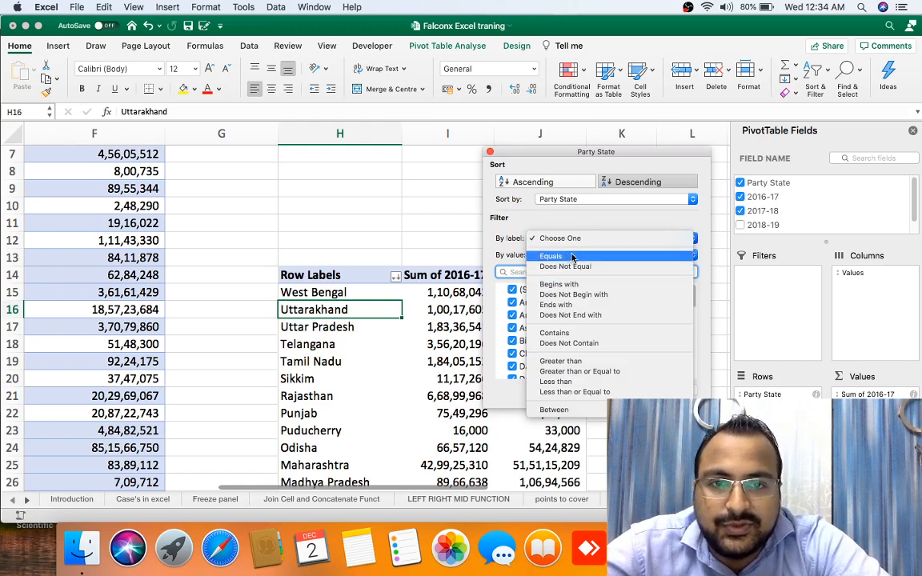
pyautogui.moveTo(567, 266)
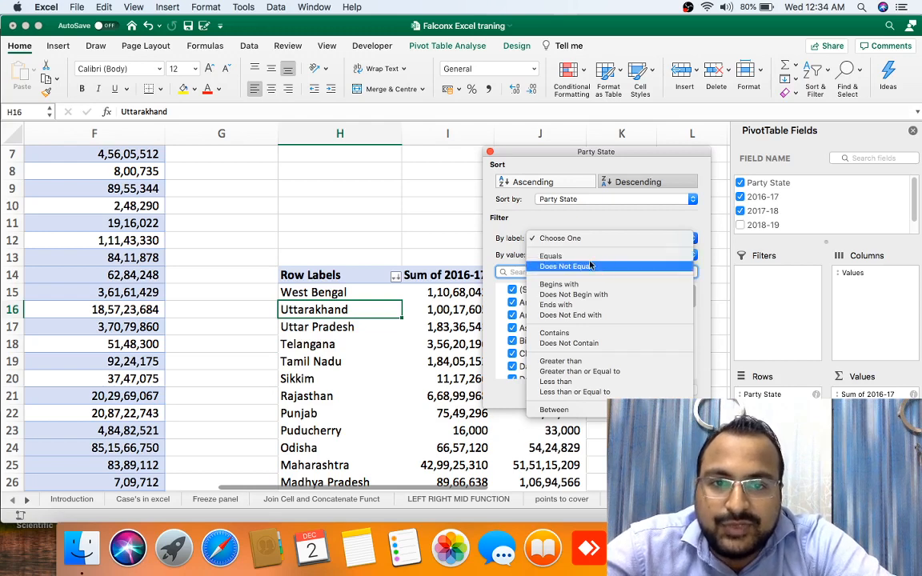
pyautogui.moveTo(573, 295)
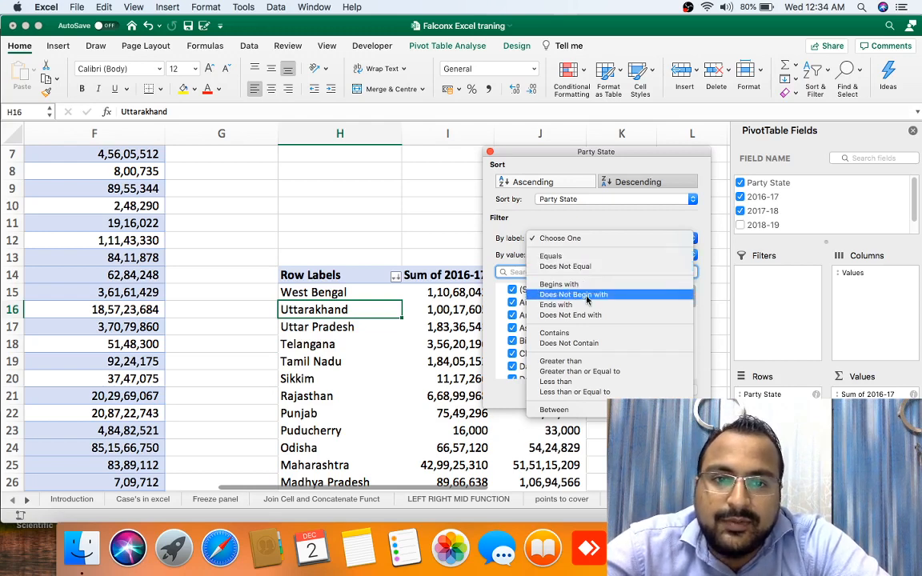
pyautogui.moveTo(612, 342)
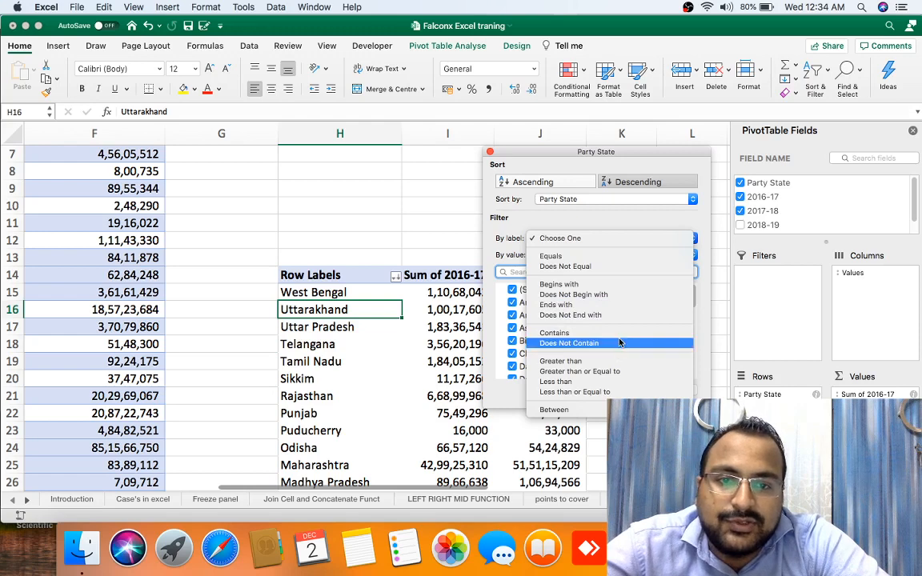
pyautogui.click(554, 331)
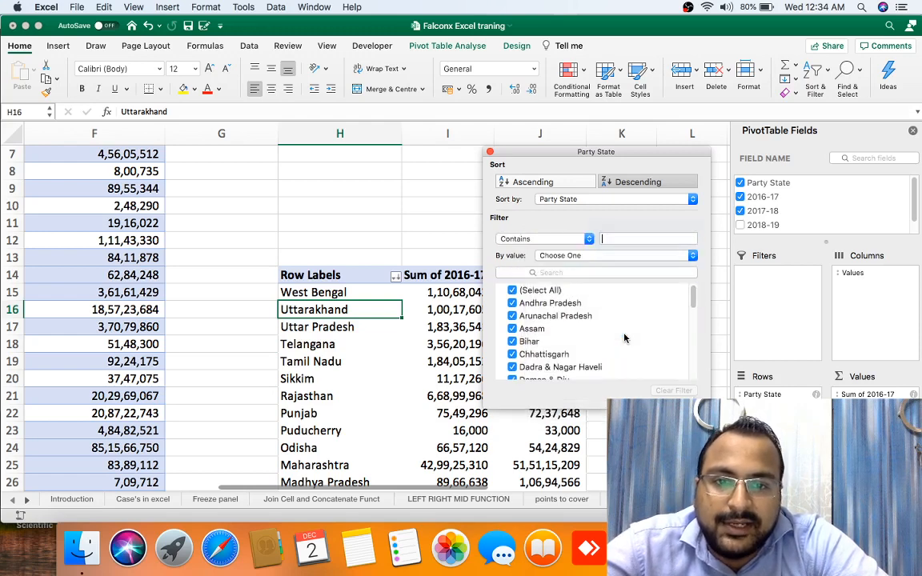
pyautogui.click(644, 238)
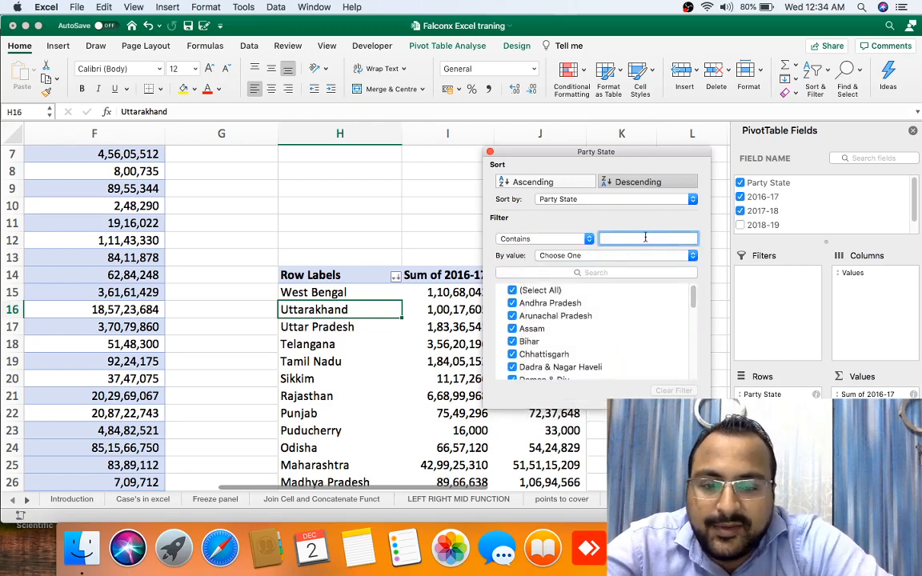
pyautogui.write('benga')
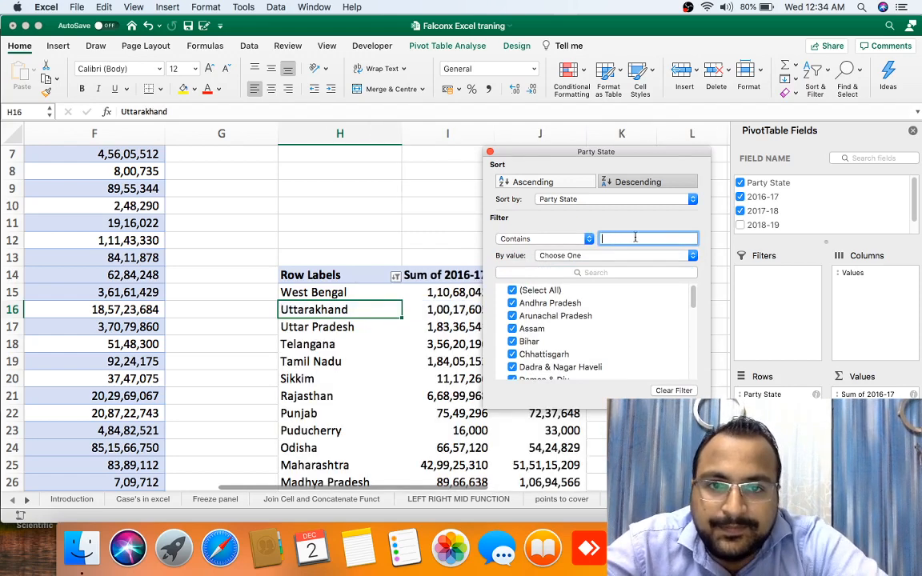
# Step: Set the label condition to Greater than 10000, then switch it to Less than
pyautogui.click(545, 238)
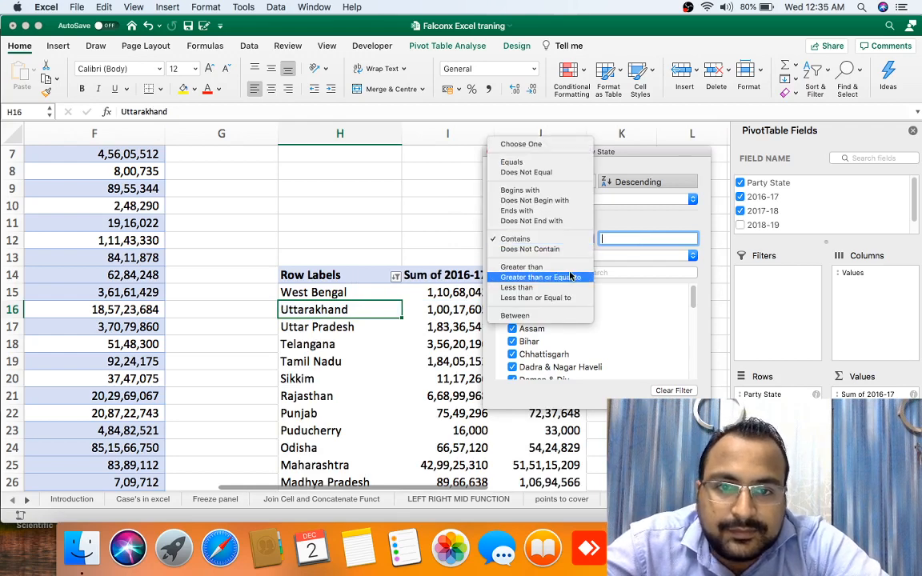
pyautogui.click(530, 266)
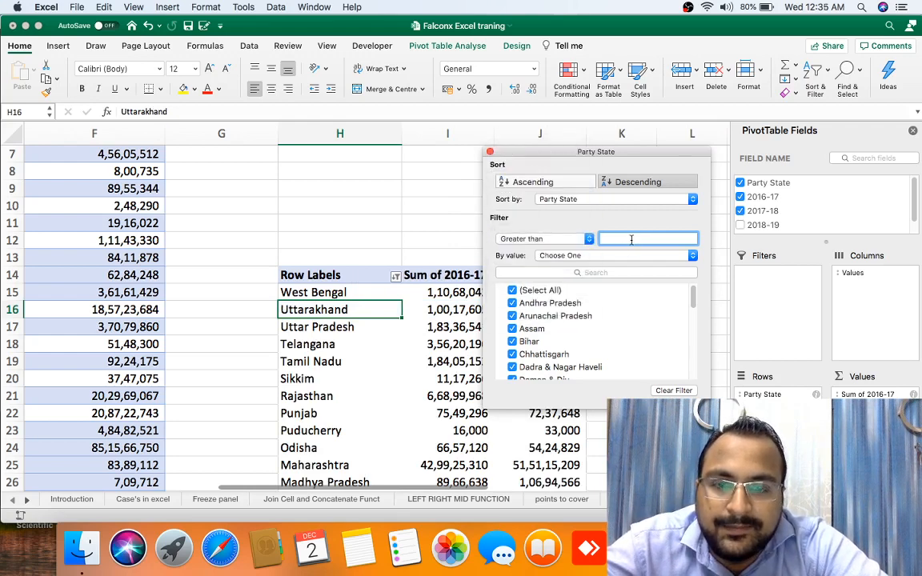
pyautogui.write('10000')
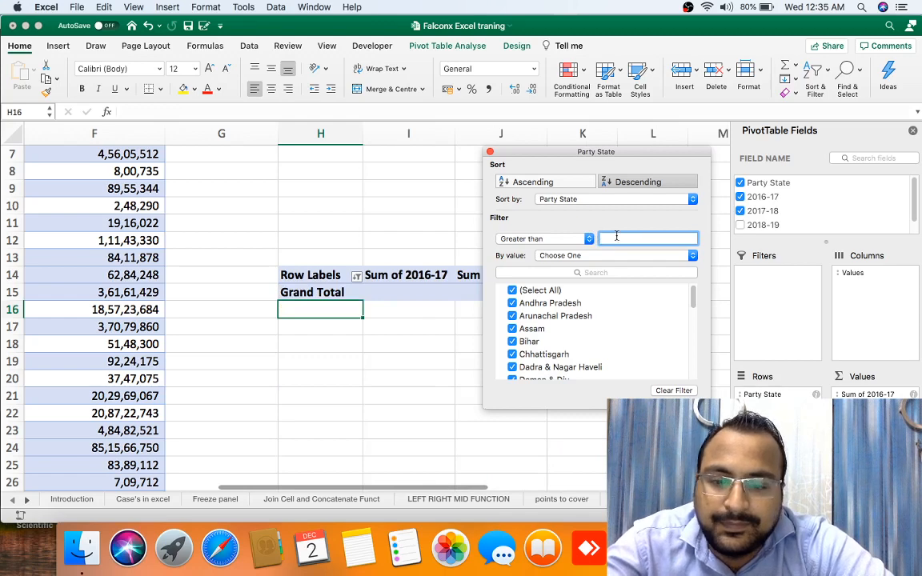
pyautogui.click(545, 239)
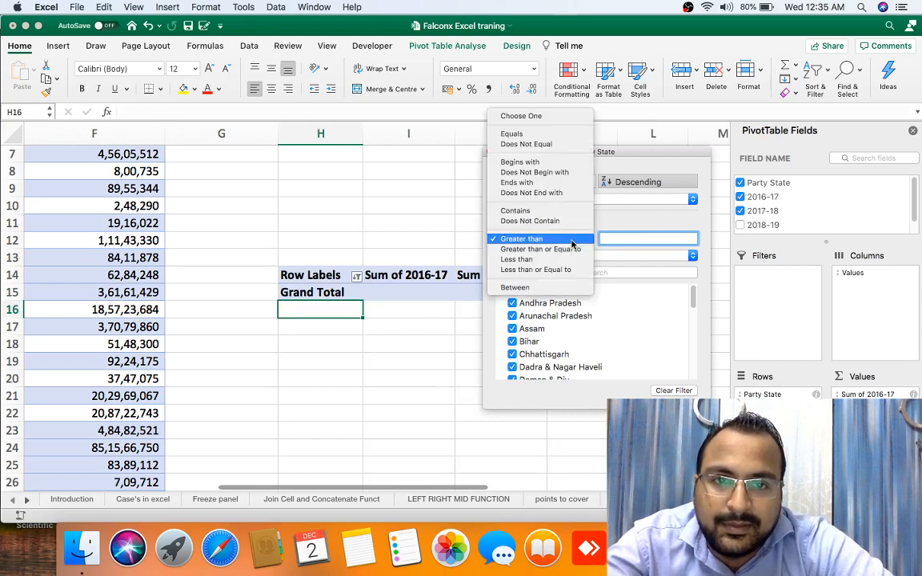
pyautogui.moveTo(518, 162)
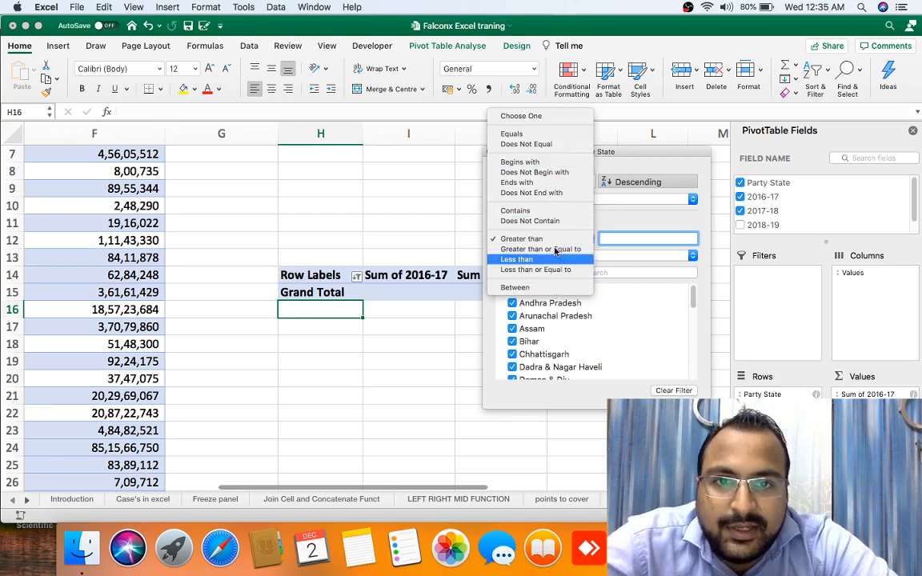
pyautogui.click(541, 228)
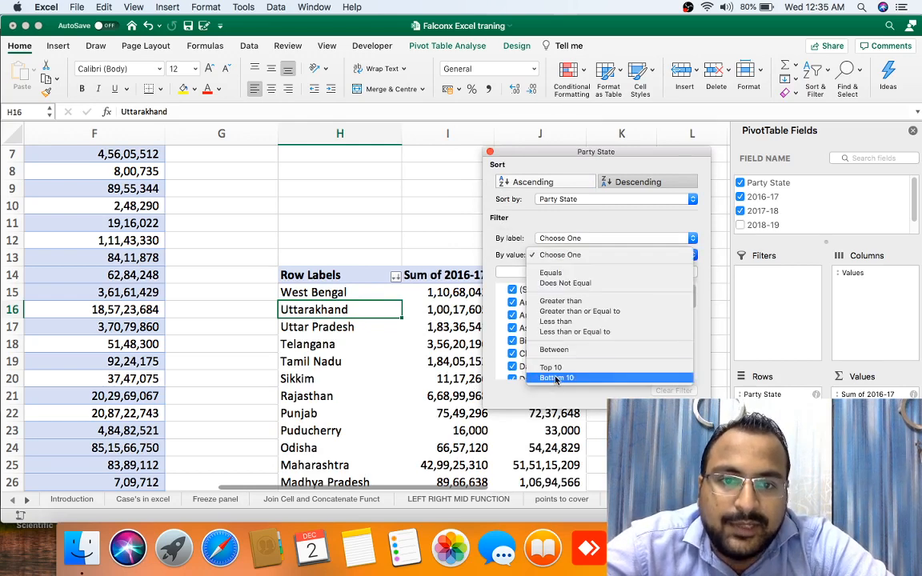
# Step: Choose a Top 10 value filter on the Party State field, leaving the count empty
pyautogui.click(551, 367)
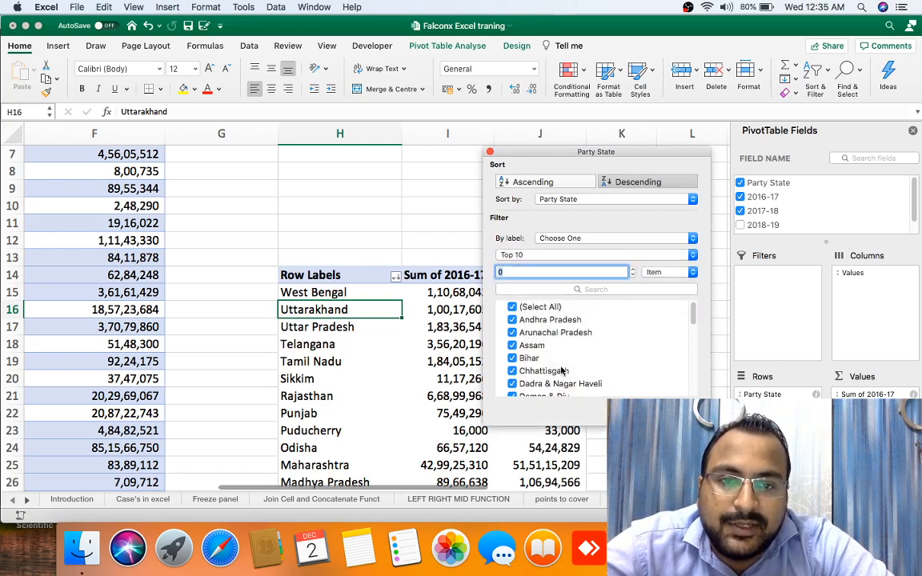